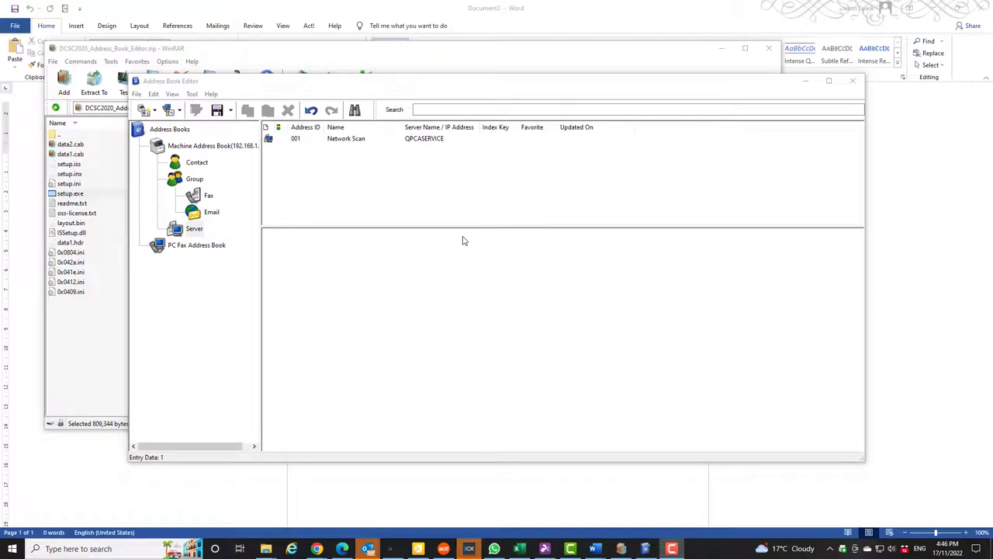
mouse_move(466, 320)
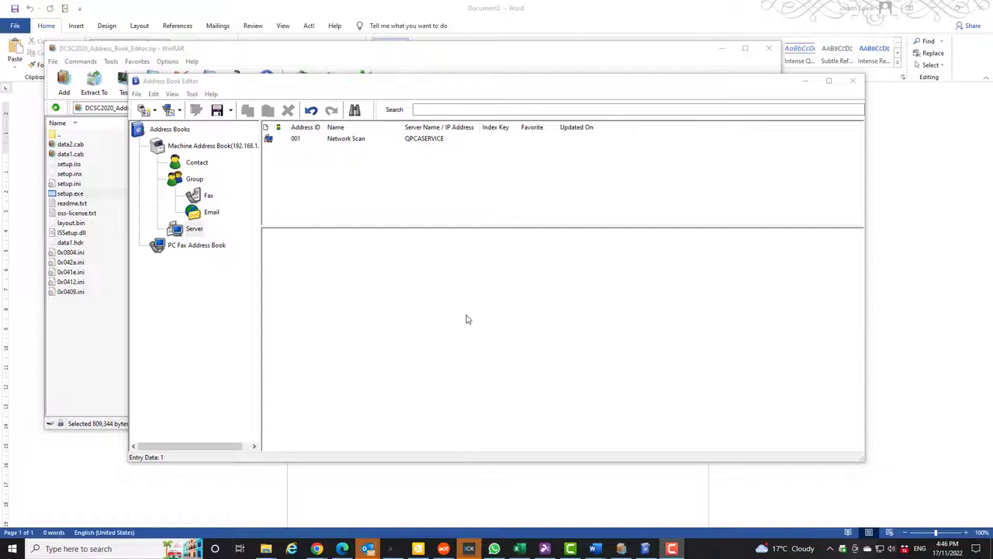
mouse_move(467, 314)
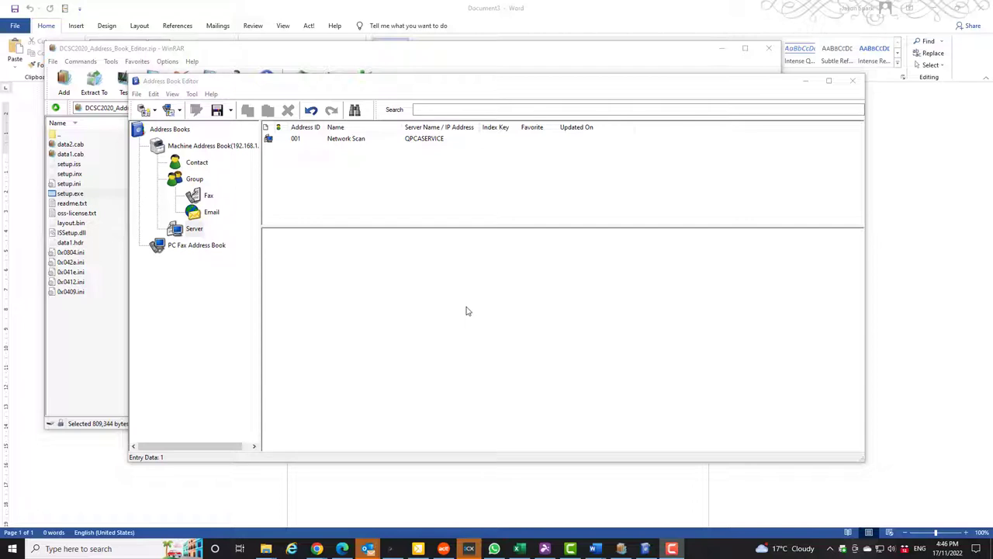
mouse_move(491, 242)
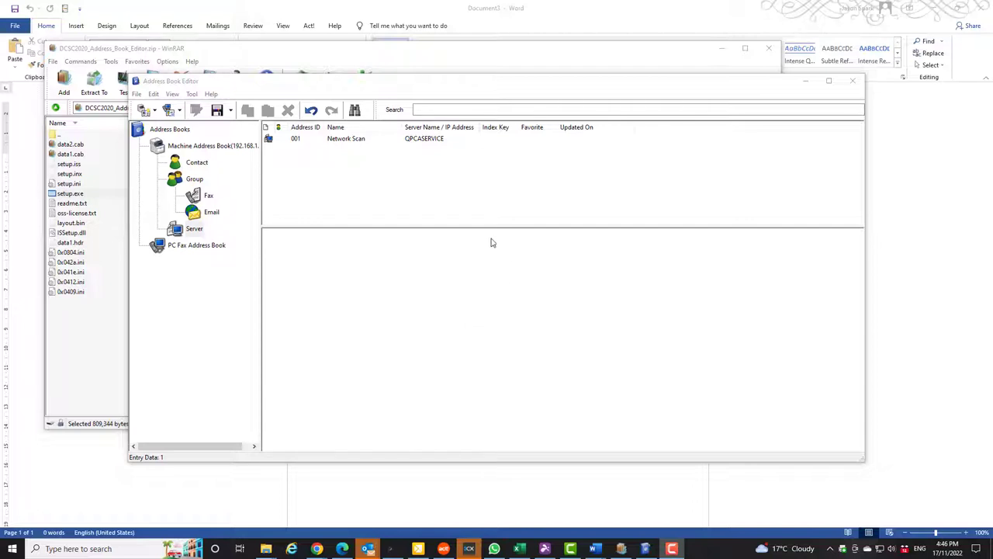
mouse_move(387, 233)
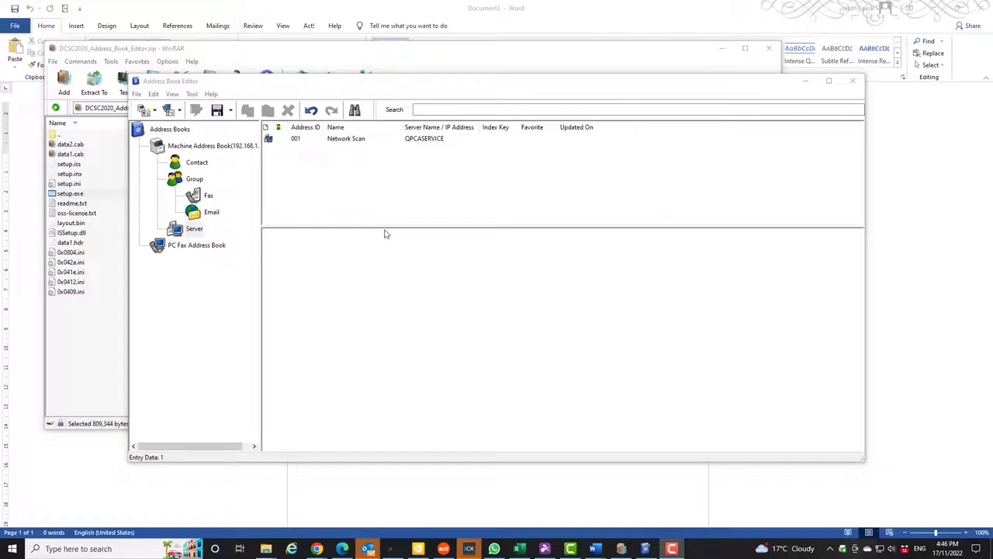
mouse_move(434, 239)
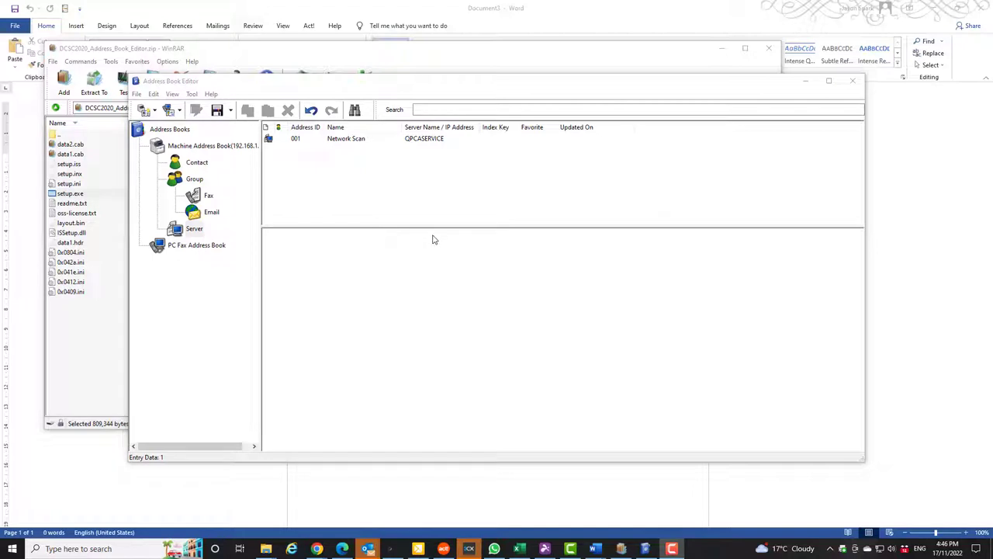
mouse_move(257, 107)
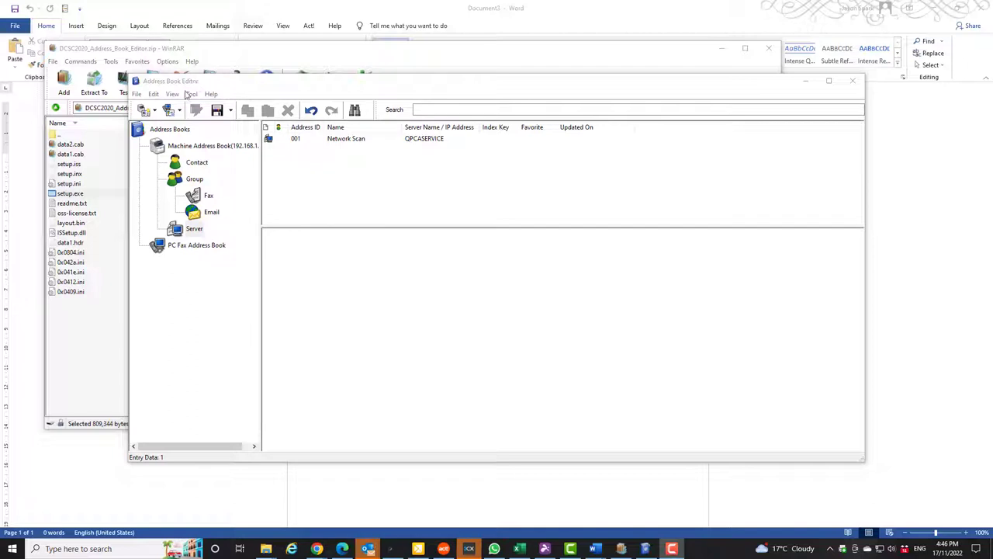
mouse_move(196, 87)
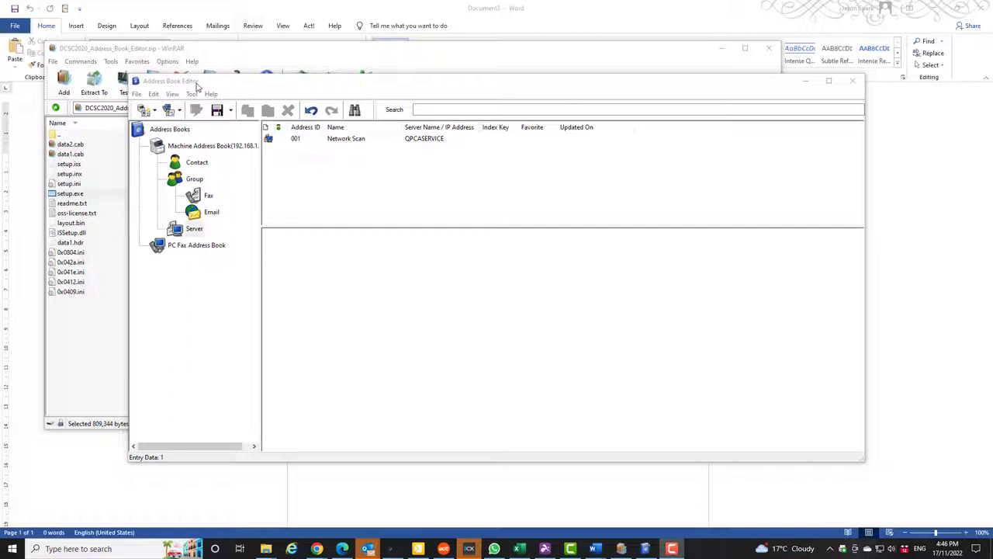
mouse_move(198, 86)
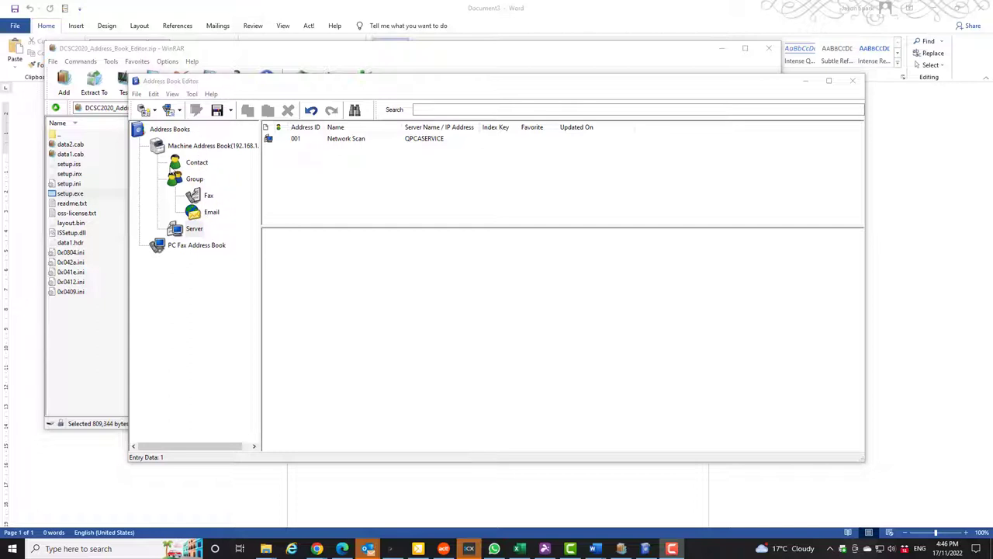
mouse_move(225, 251)
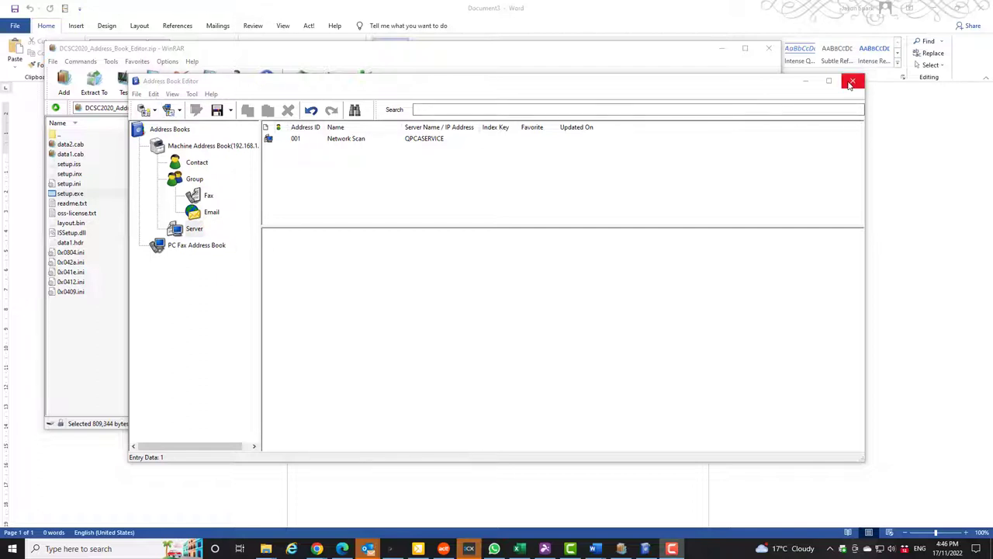
Close and relaunch Address Book Editor and start connecting to the printer's address book
left_click(853, 81)
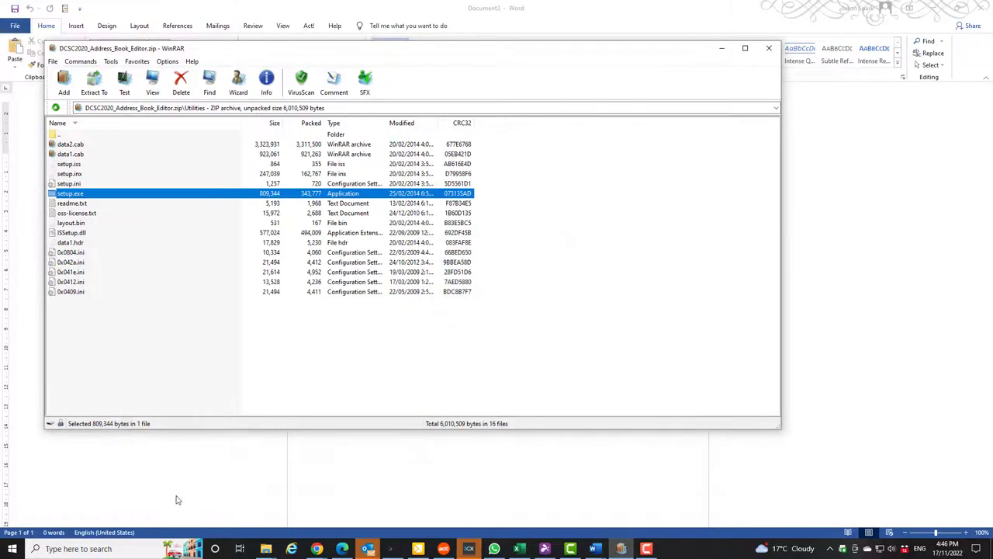
left_click(12, 549)
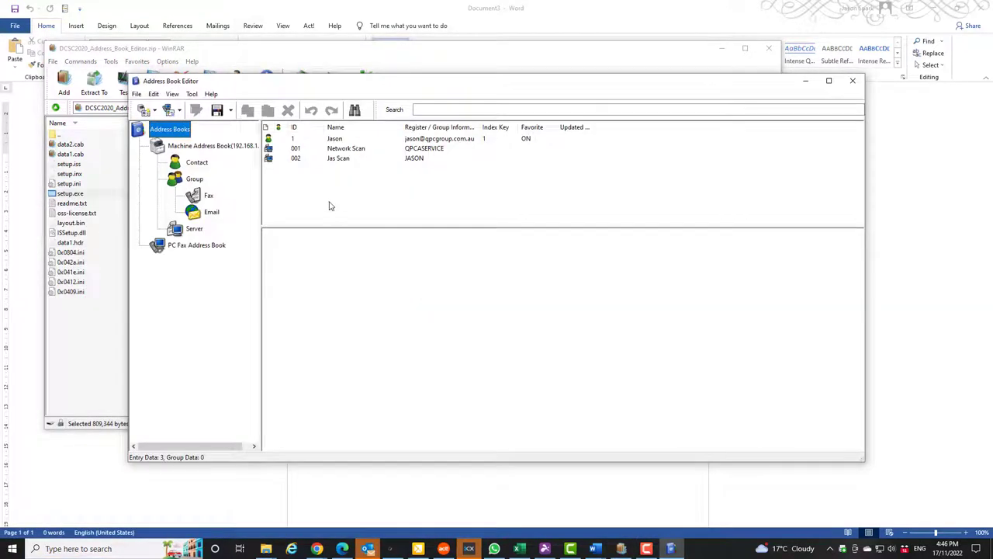
left_click(152, 95)
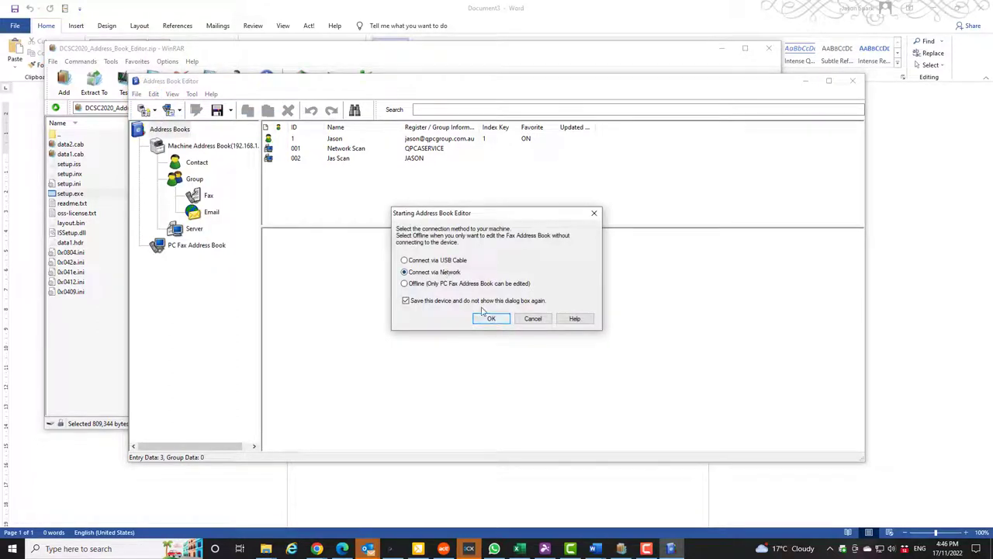
Choose Connect via Network in the Starting Address Book Editor dialog and confirm
left_click(491, 318)
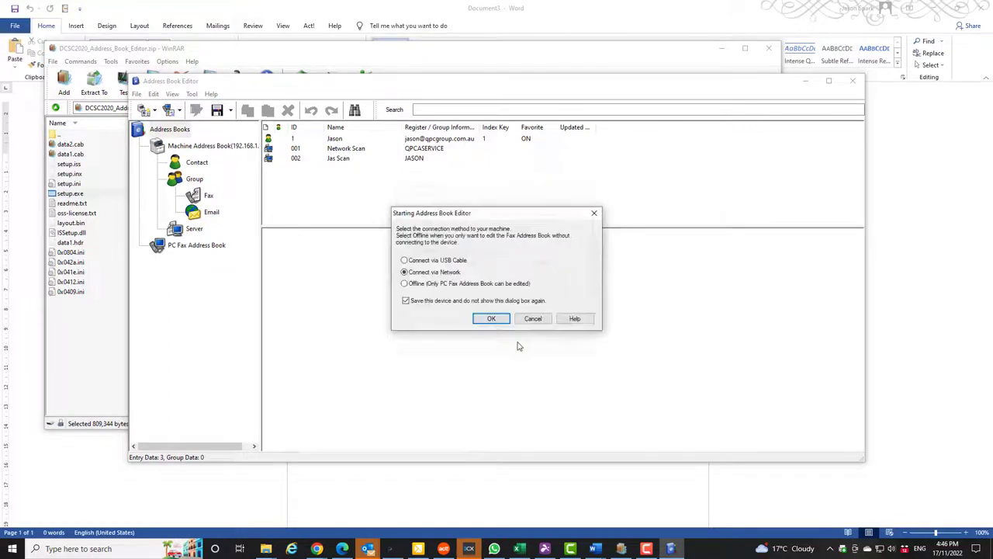
left_click(491, 318)
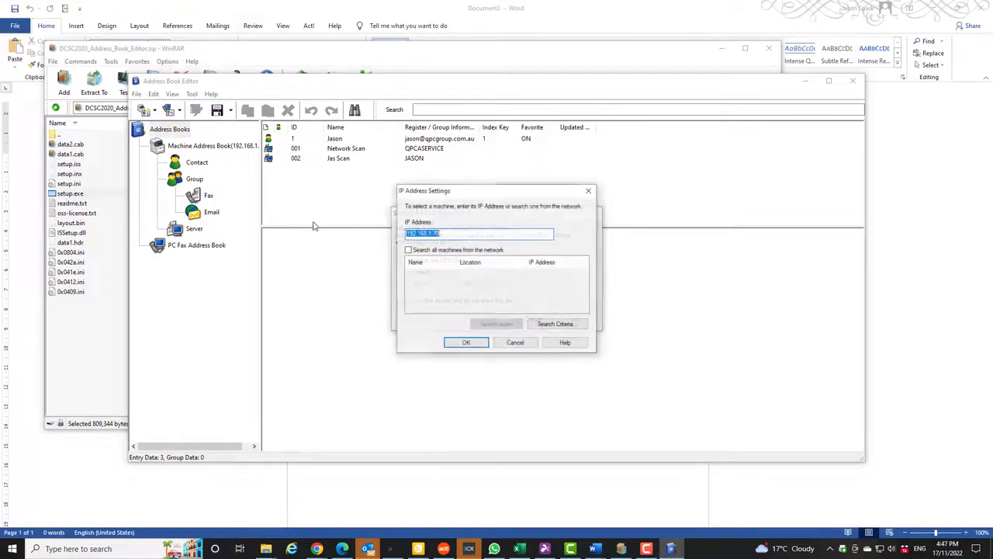
left_click(465, 343)
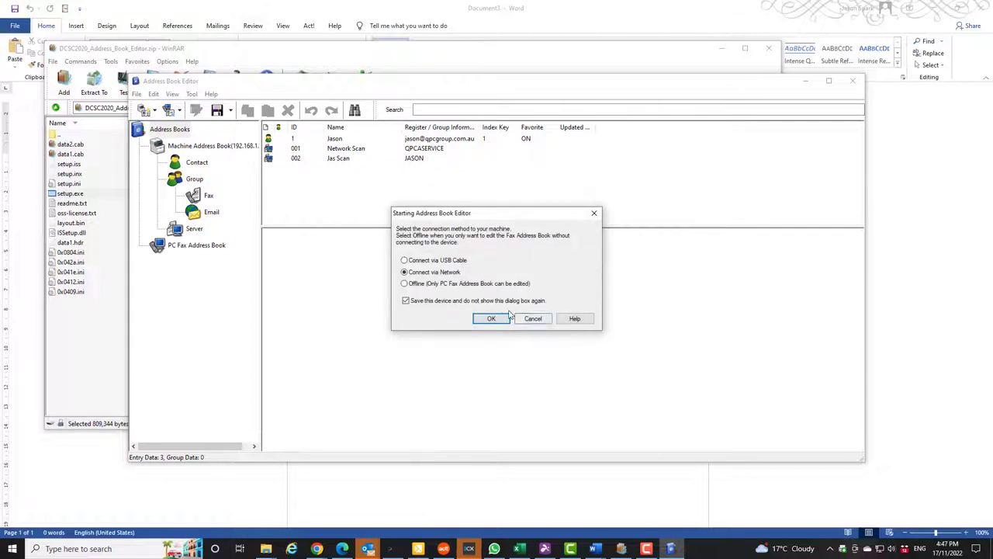
left_click(490, 318)
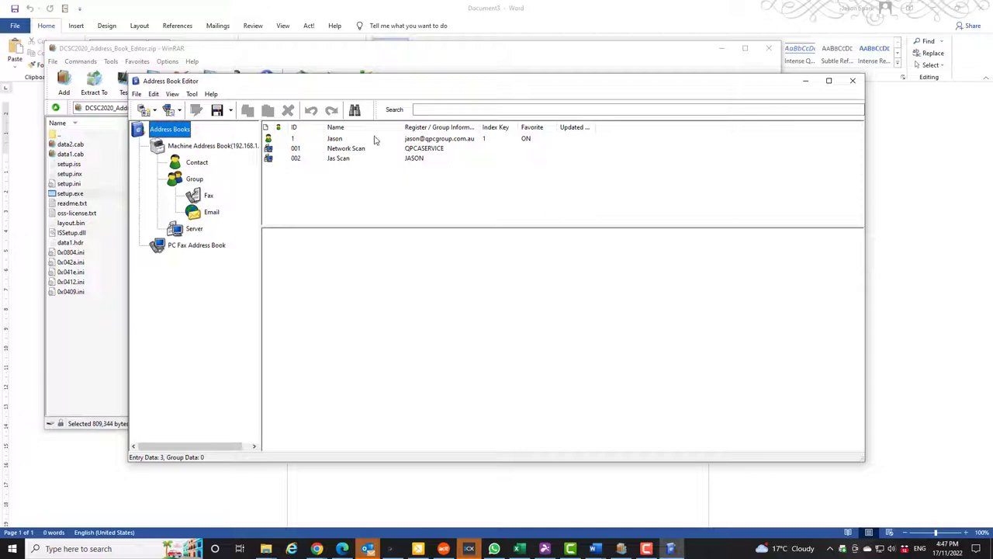
mouse_move(287, 251)
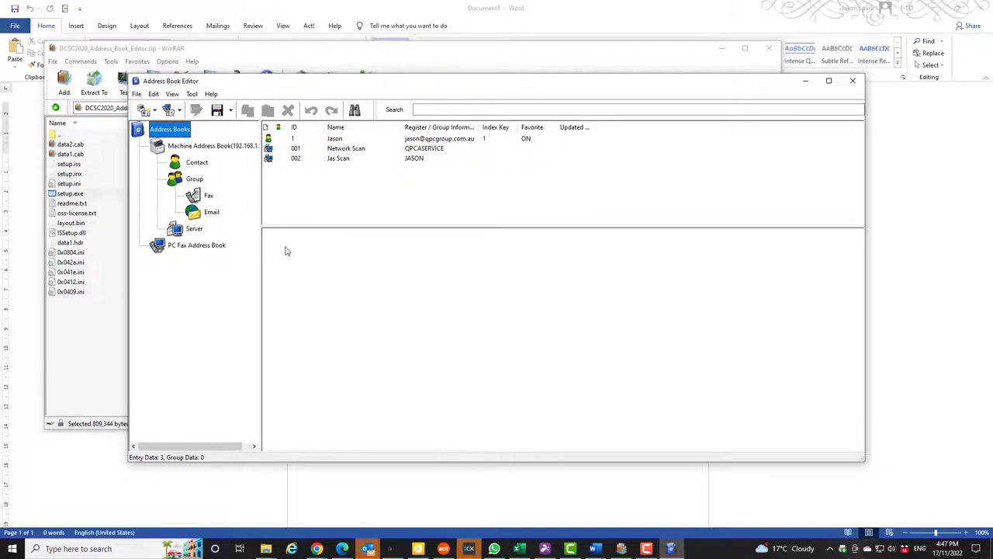
mouse_move(212, 180)
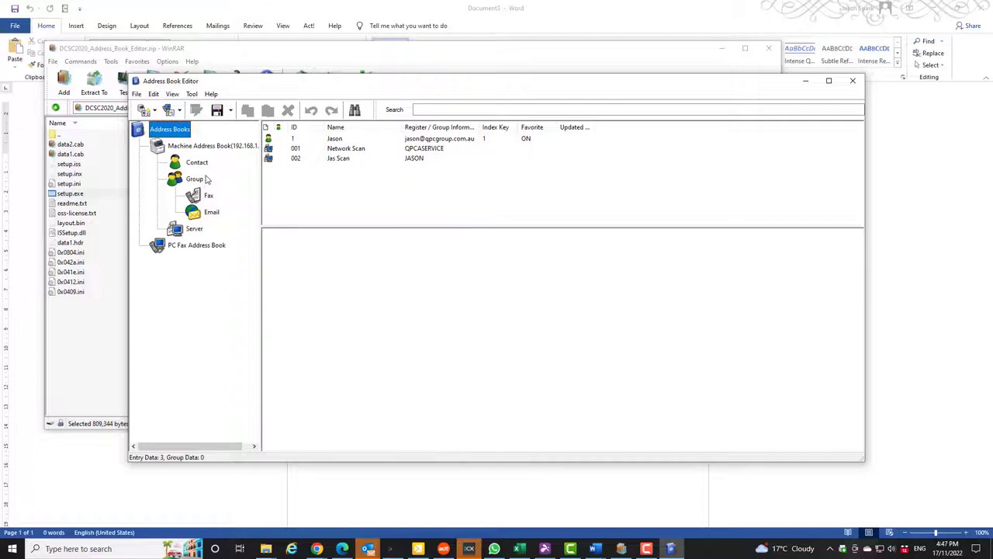
Start a new contact from the Contact node's right-click New... command
left_click(197, 163)
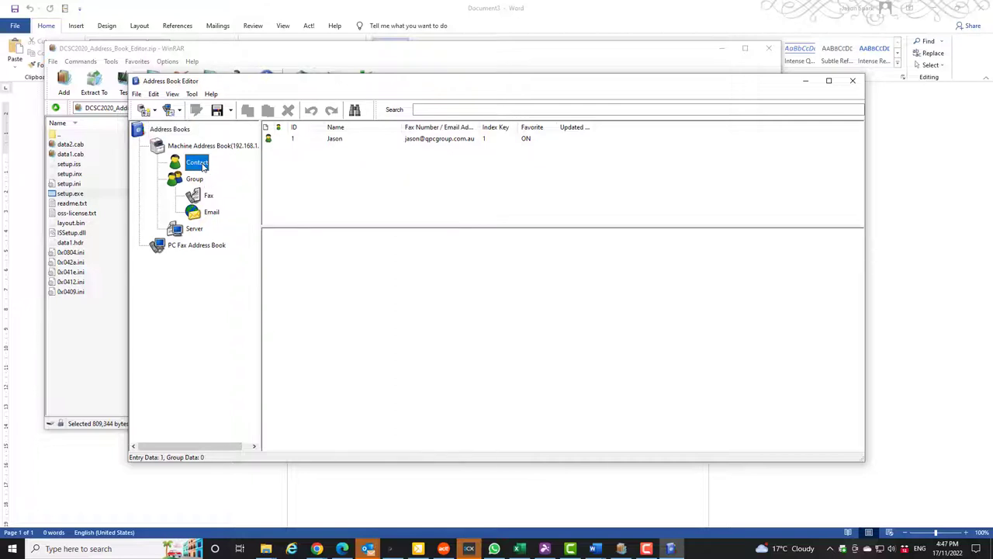
right_click(196, 163)
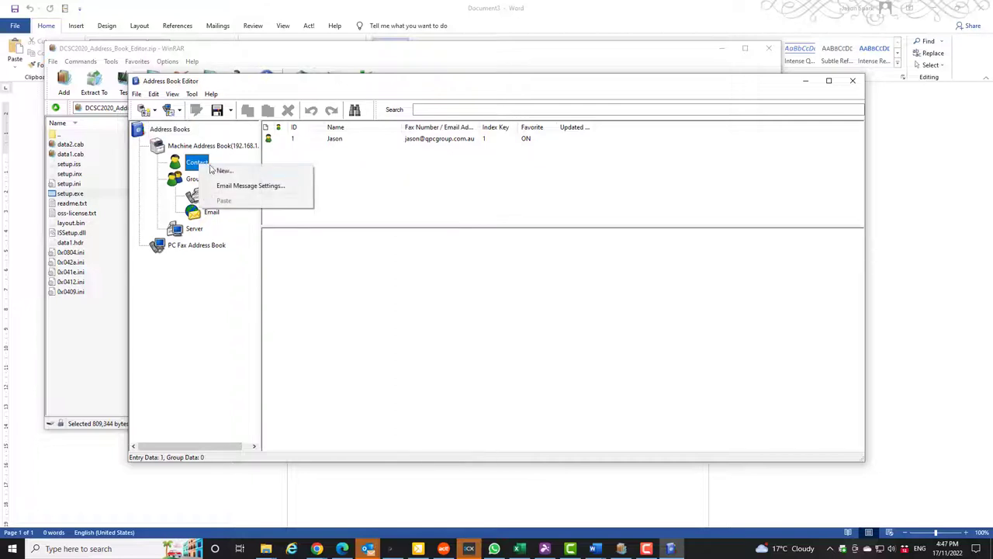
left_click(224, 170)
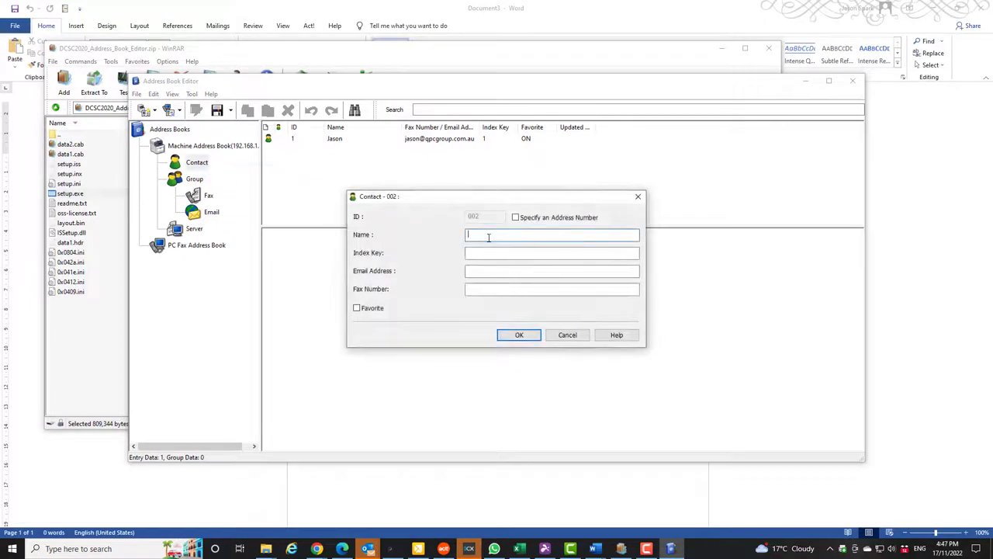
Fill the contact with name New Person, an email address ending .com.au and index key 2
type("New Perso")
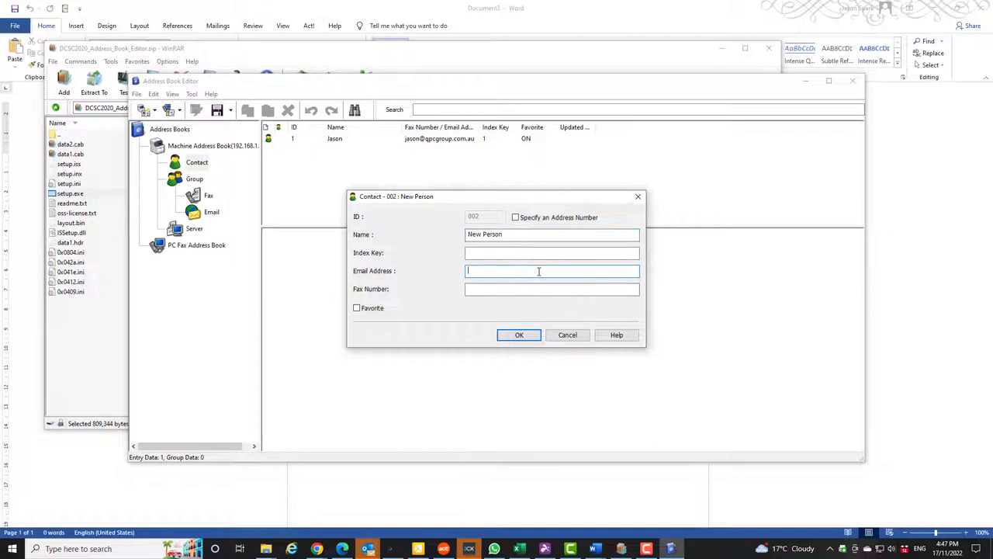
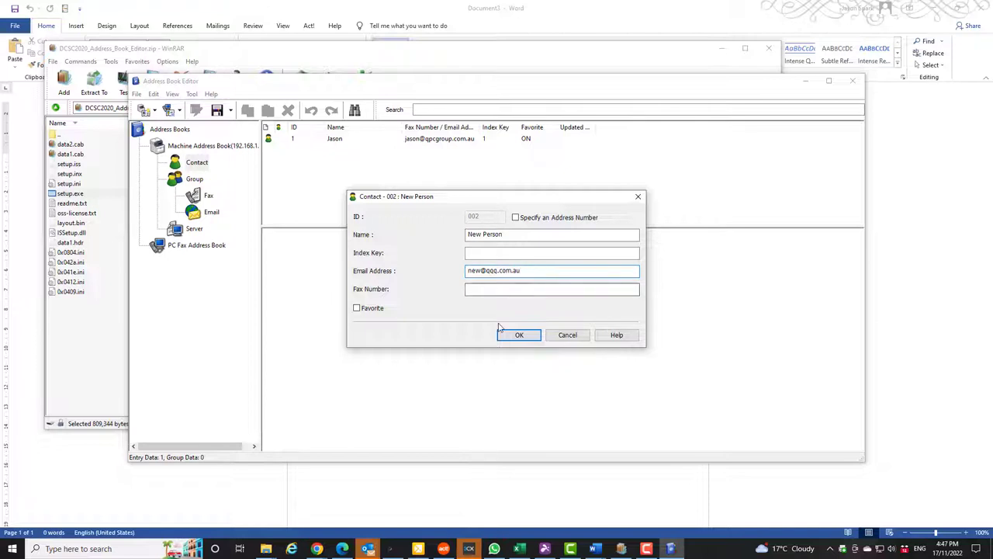
left_click(551, 252)
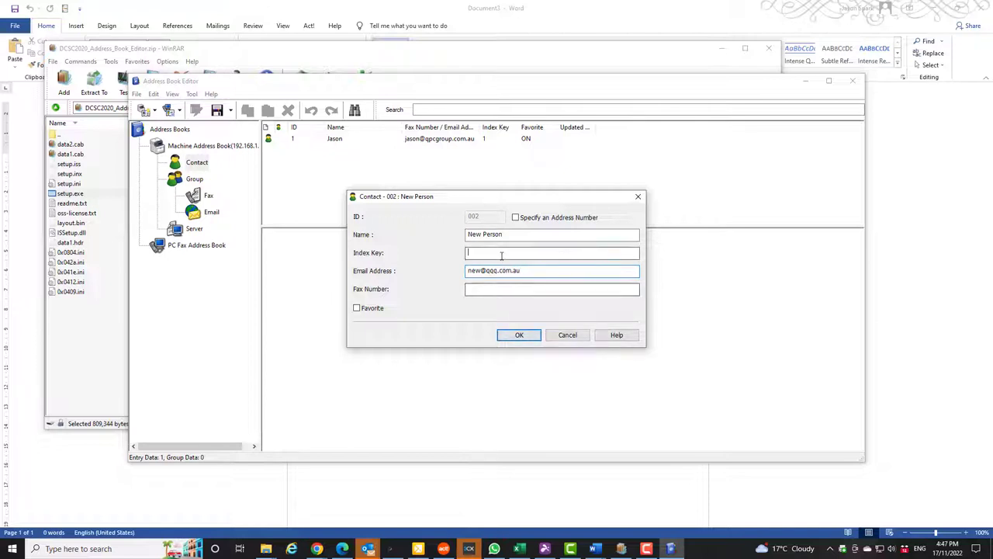
type("2")
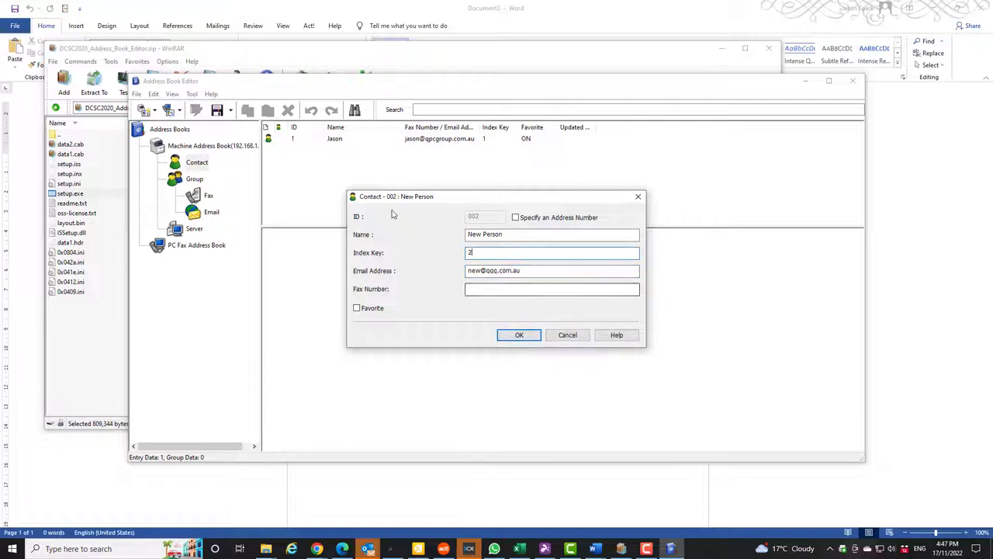
left_click(518, 335)
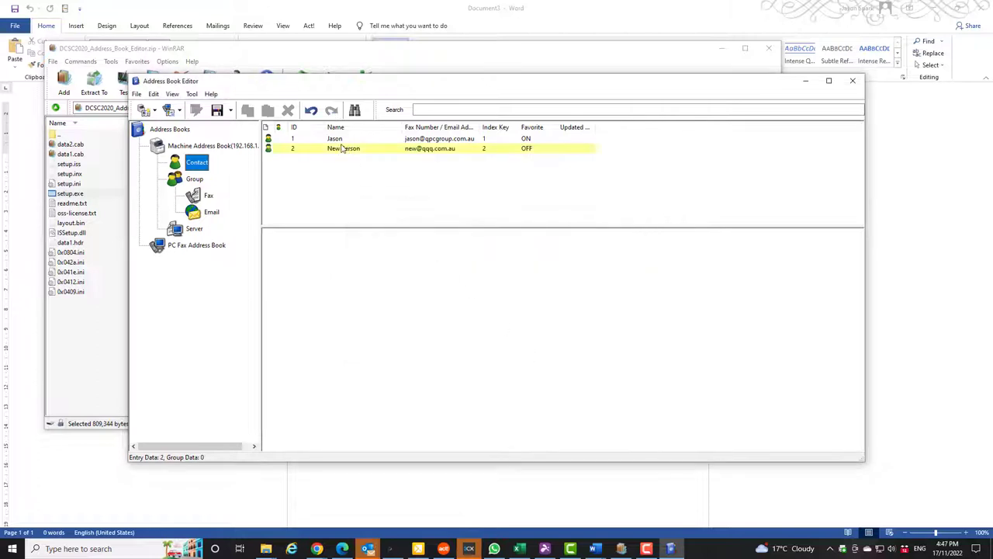
right_click(343, 149)
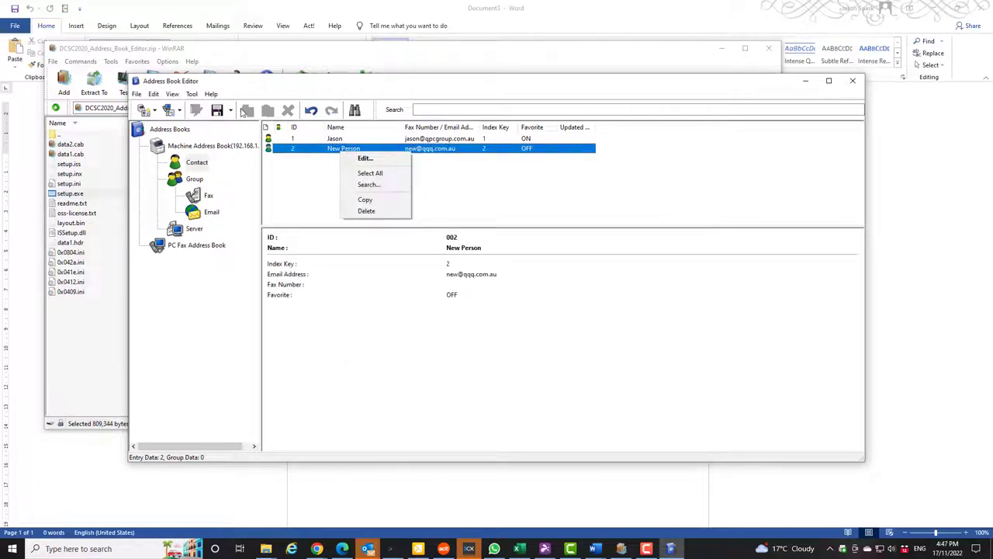
left_click(421, 184)
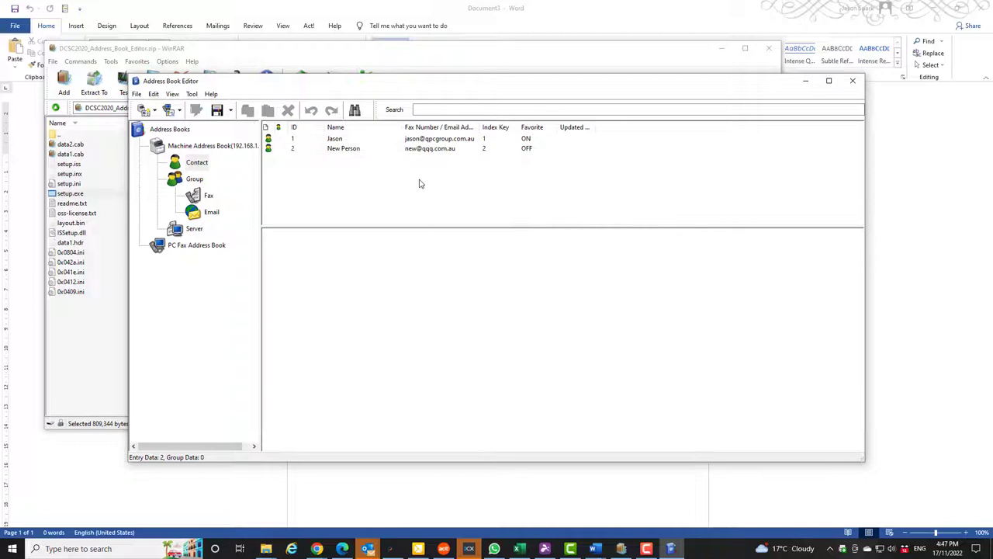
mouse_move(458, 202)
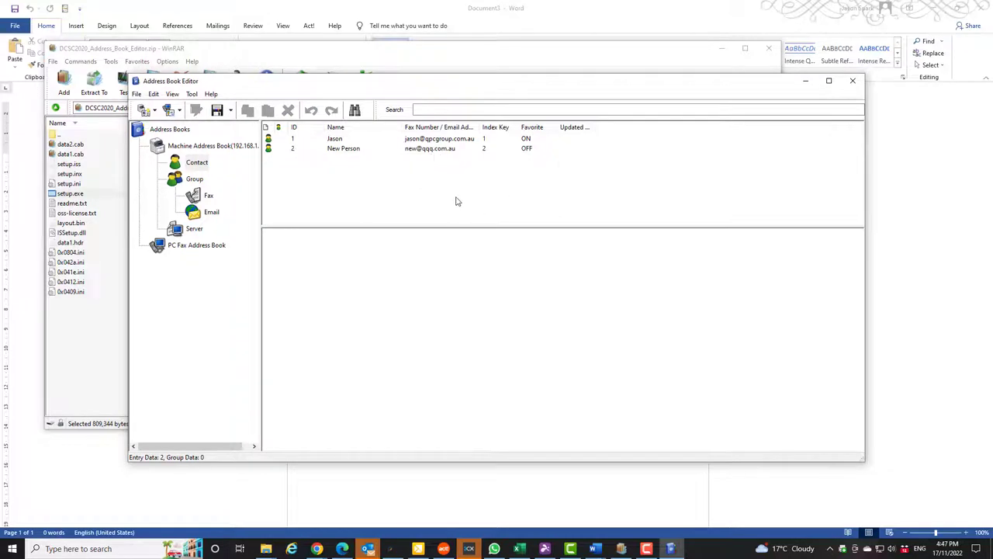
mouse_move(348, 162)
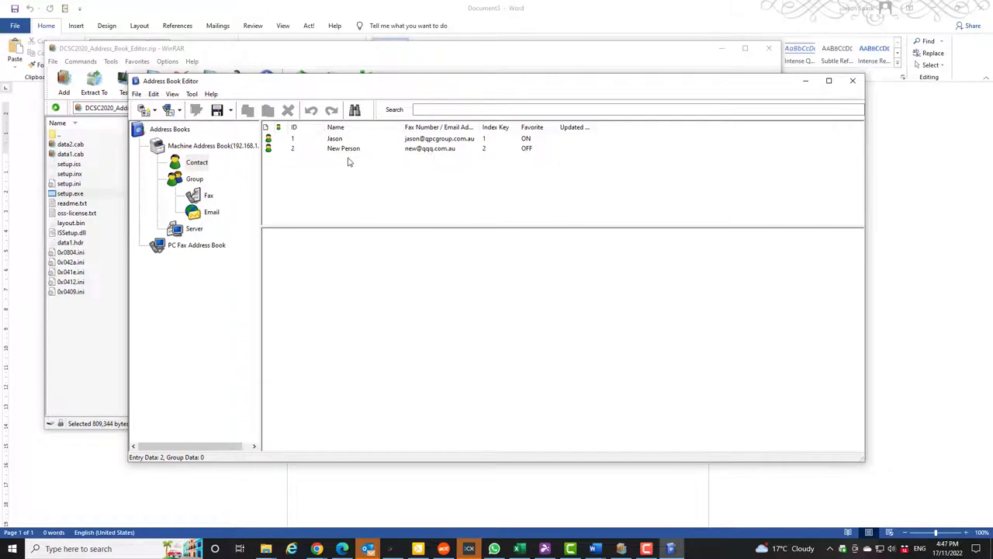
mouse_move(273, 208)
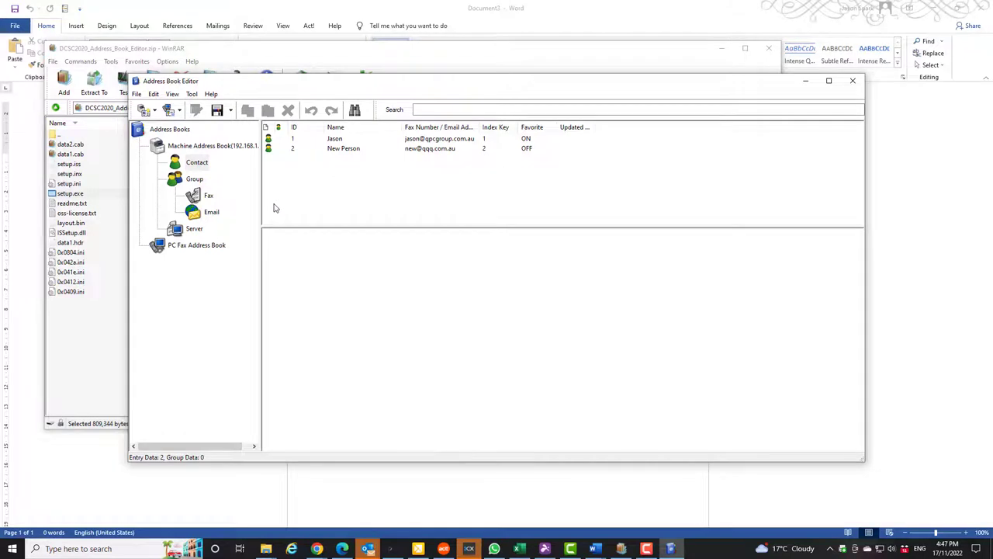
mouse_move(258, 207)
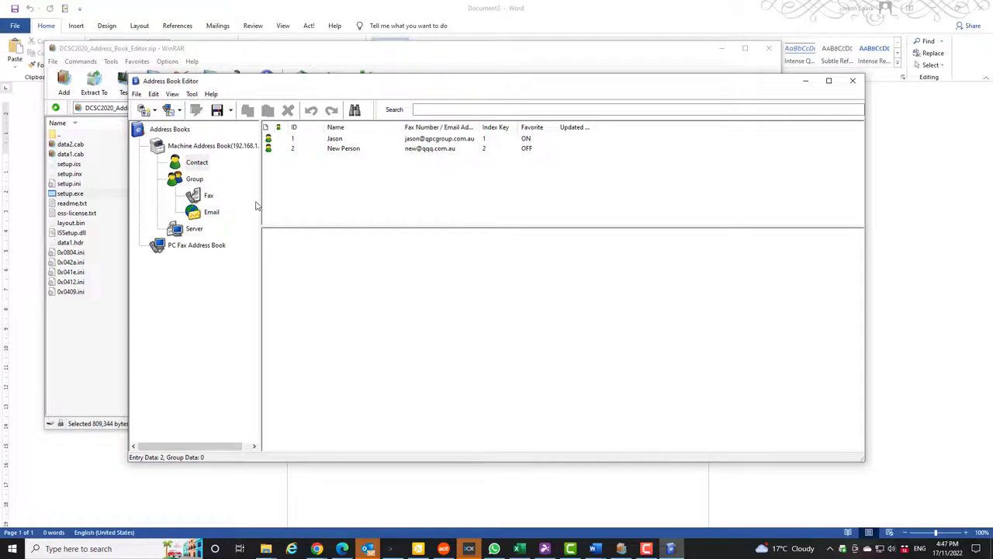
mouse_move(199, 233)
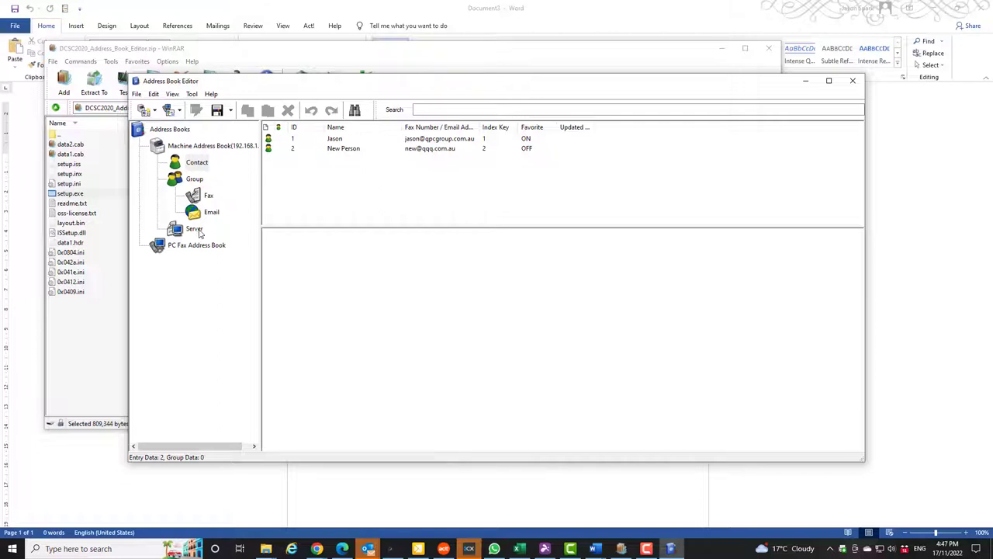
Create a new entry under Server, leaving a blank SMB Server Address form ready
left_click(194, 228)
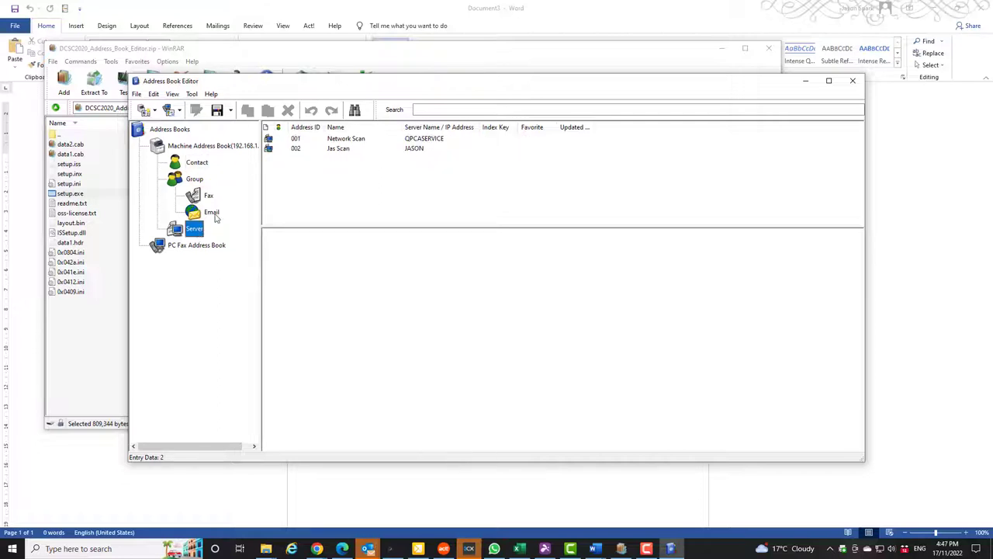
right_click(194, 228)
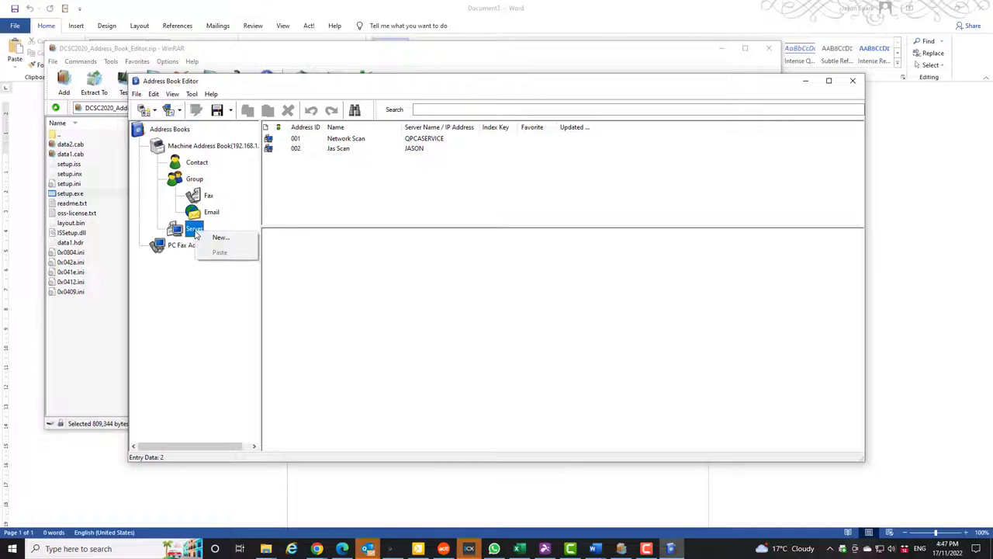
left_click(220, 236)
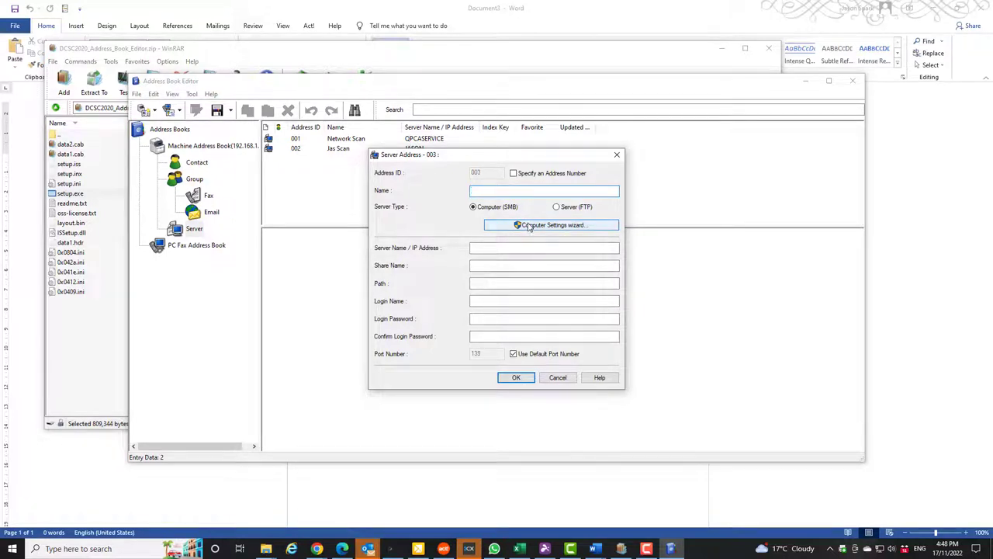
left_click(543, 189)
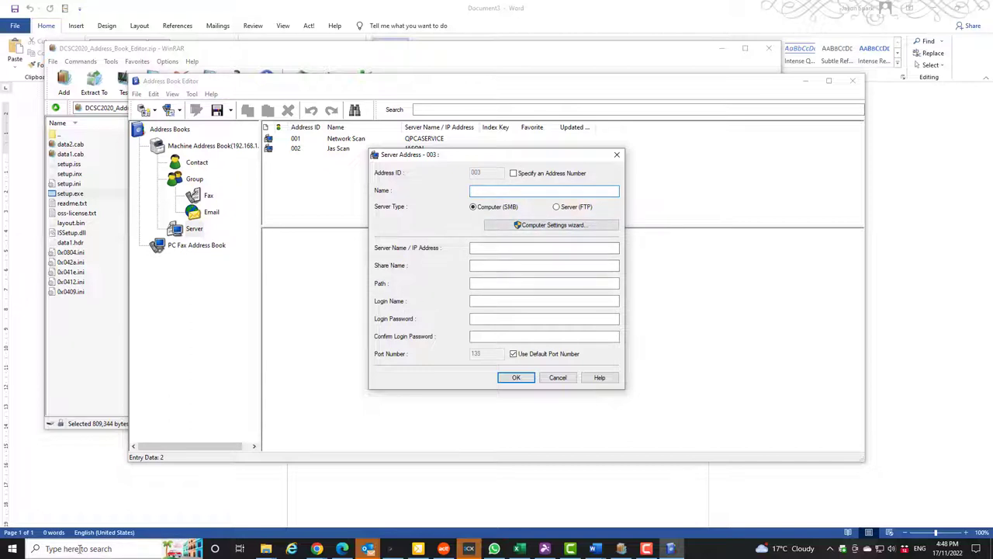
In Settings, add someone else to the PC without sign-in info or a Microsoft account
type("user")
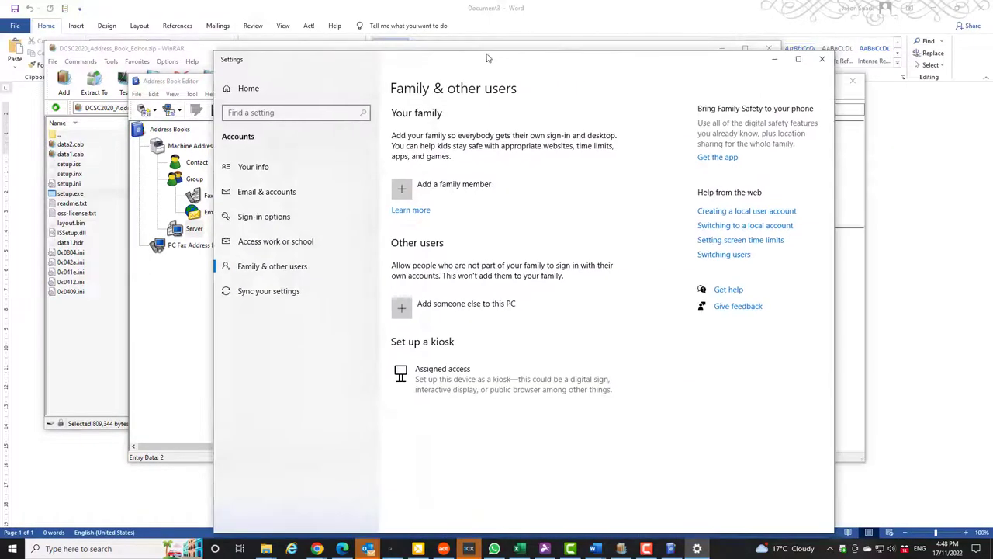
left_click_drag(489, 59, 478, 43)
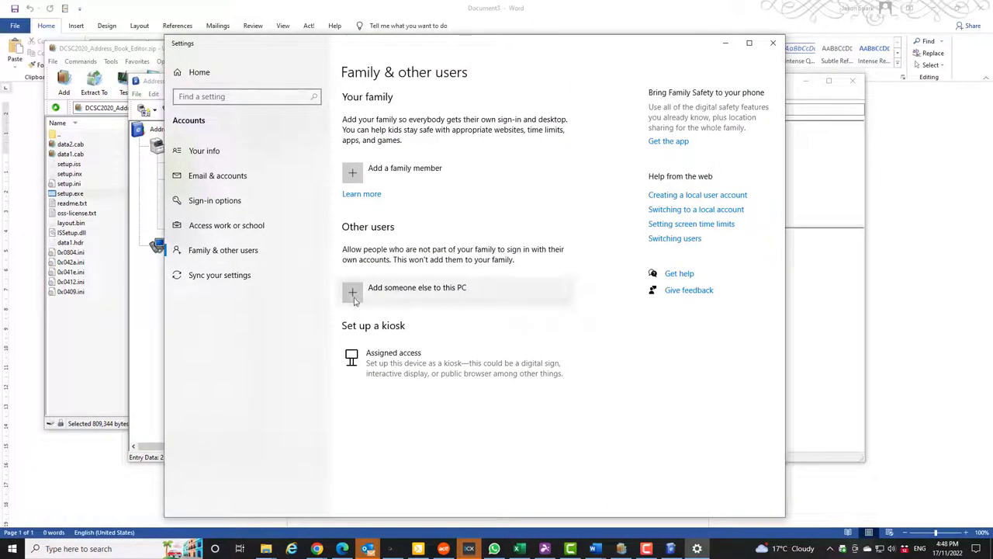
left_click(416, 287)
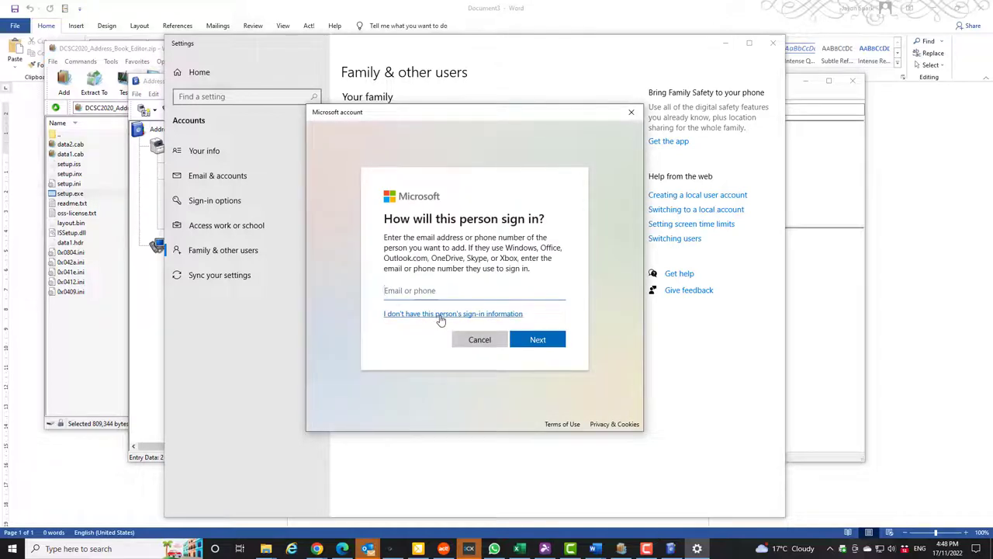
left_click(453, 314)
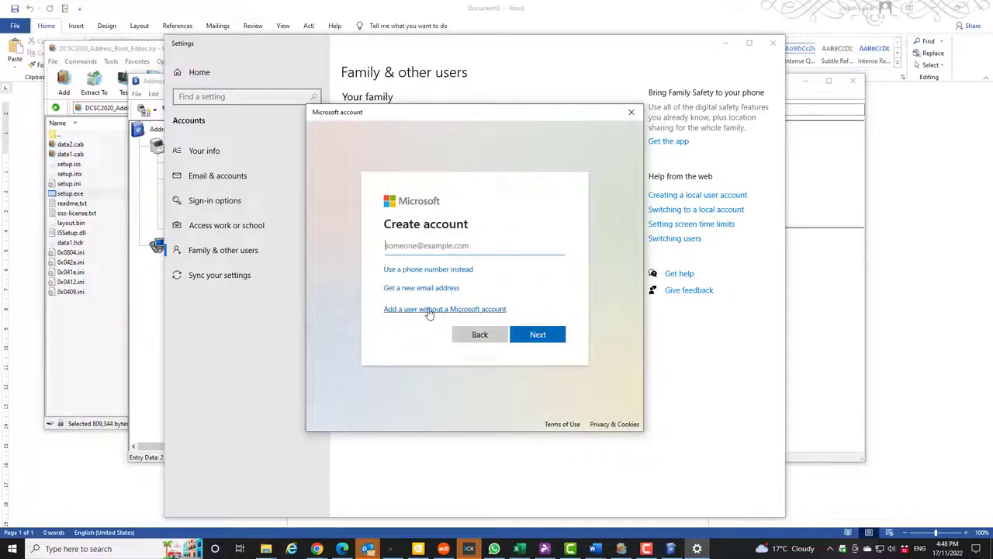
left_click(444, 309)
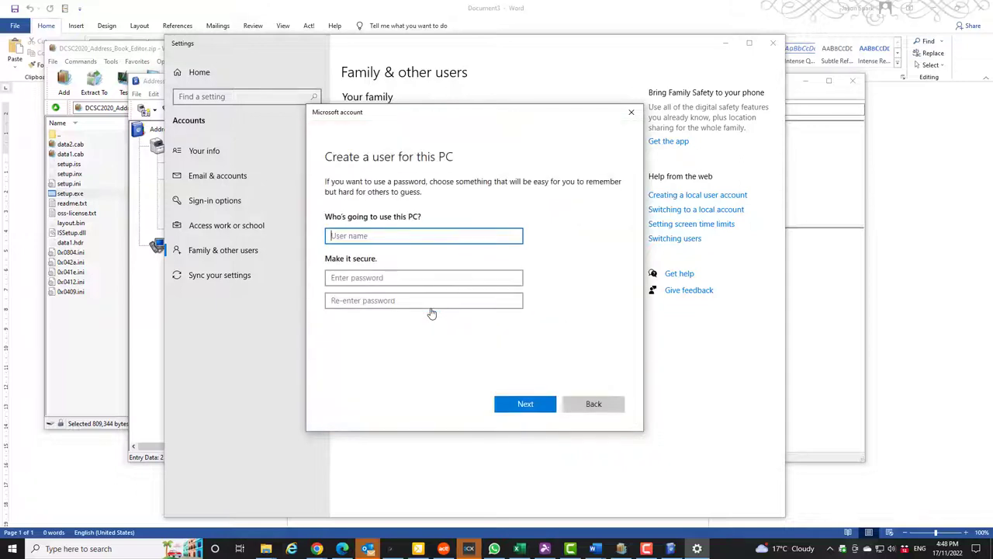
Create the local account Fuji with a password and security question answers
type("F")
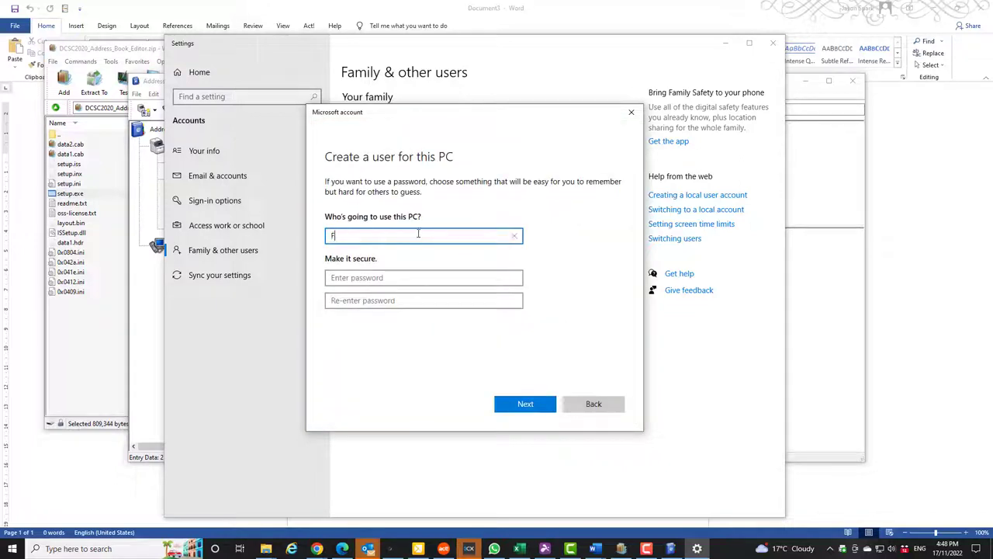
type("uji")
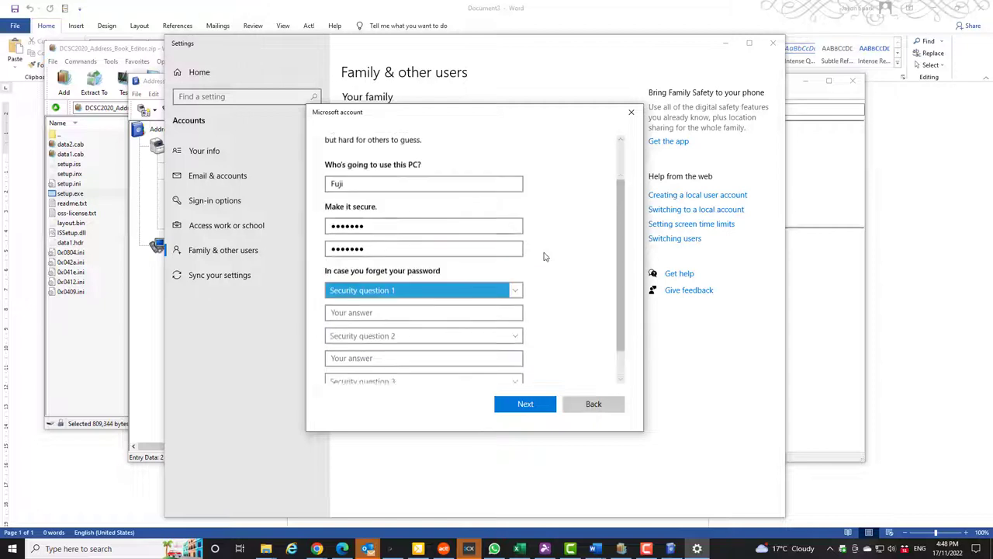
left_click(424, 290)
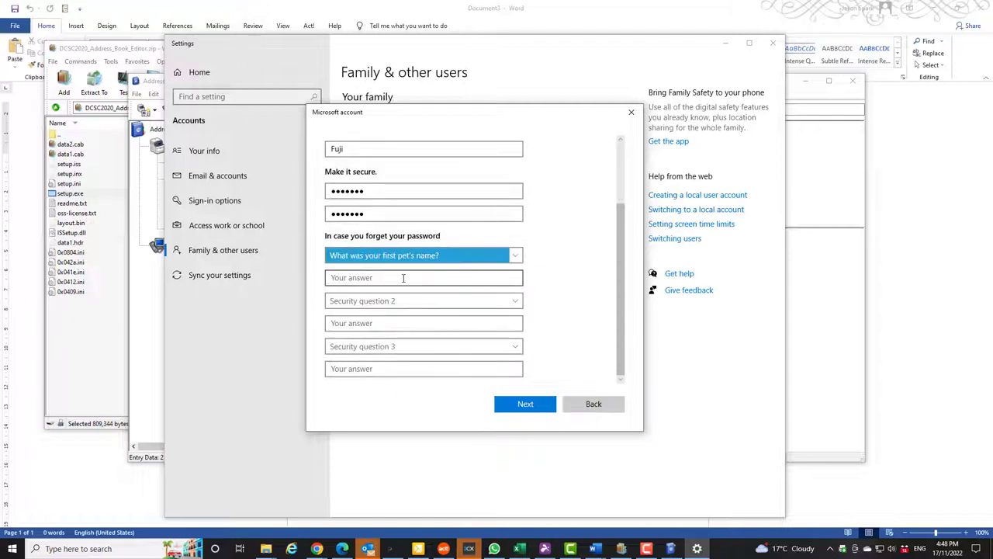
type("xx")
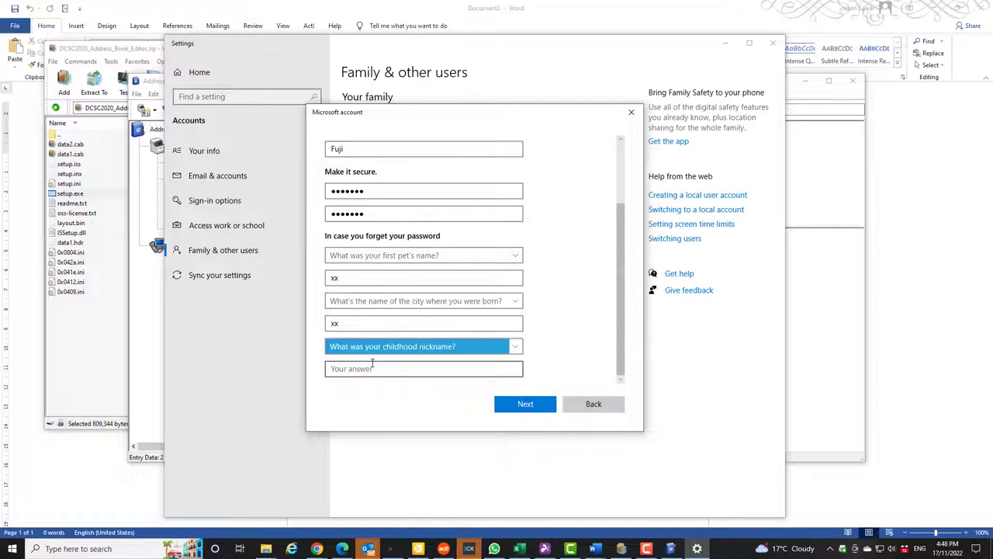
type("xx")
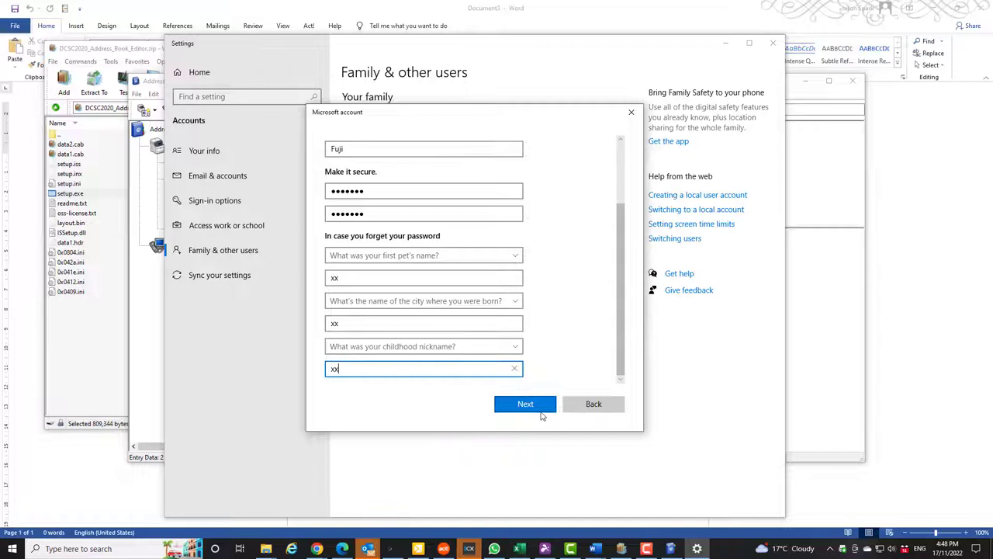
left_click(525, 403)
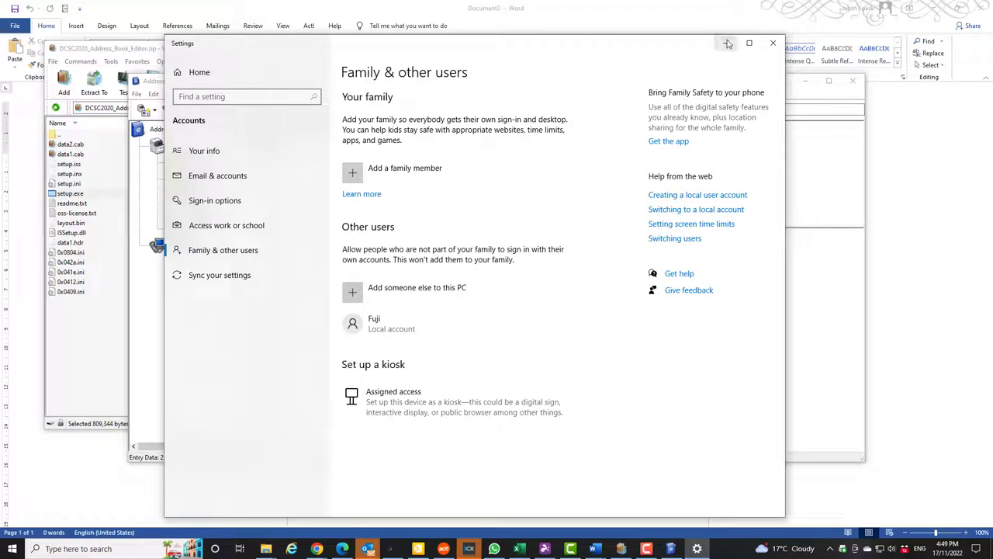
mouse_move(727, 43)
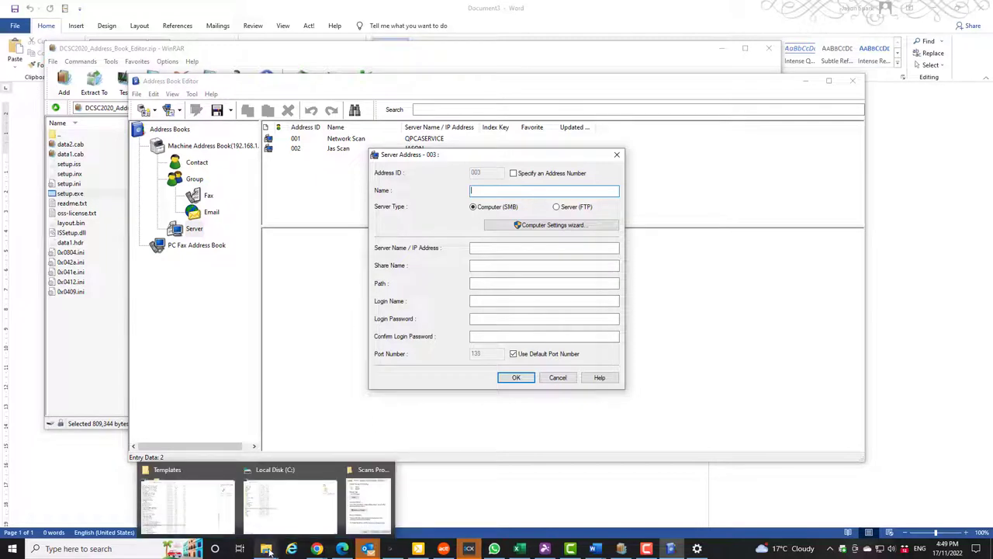
mouse_move(404, 205)
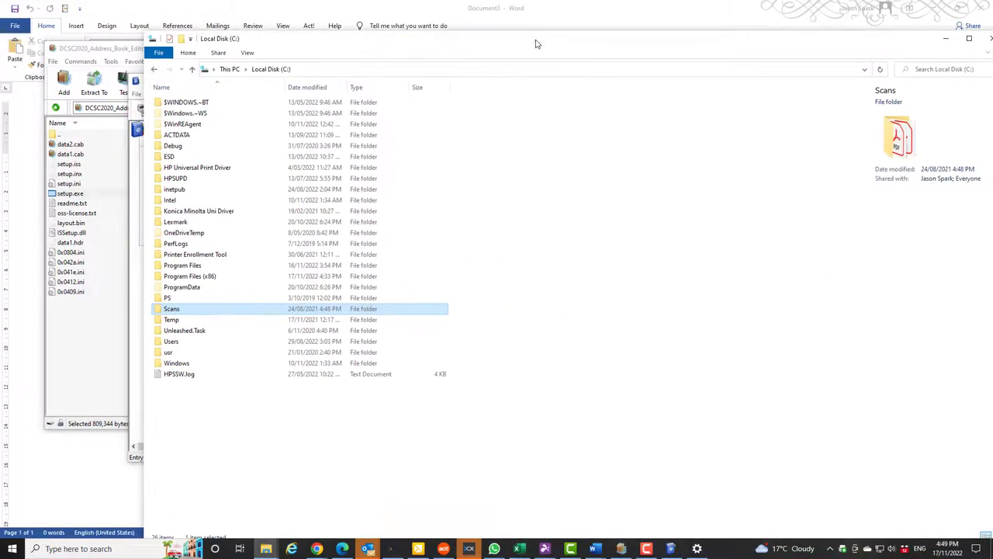
Open the Scans folder's Sharing properties and its share permissions
right_click(171, 308)
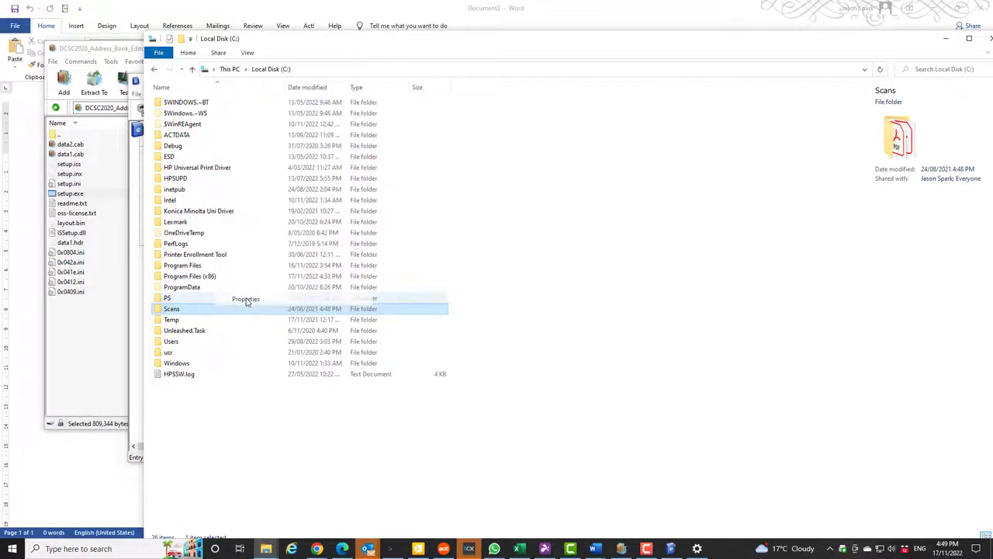
left_click(246, 298)
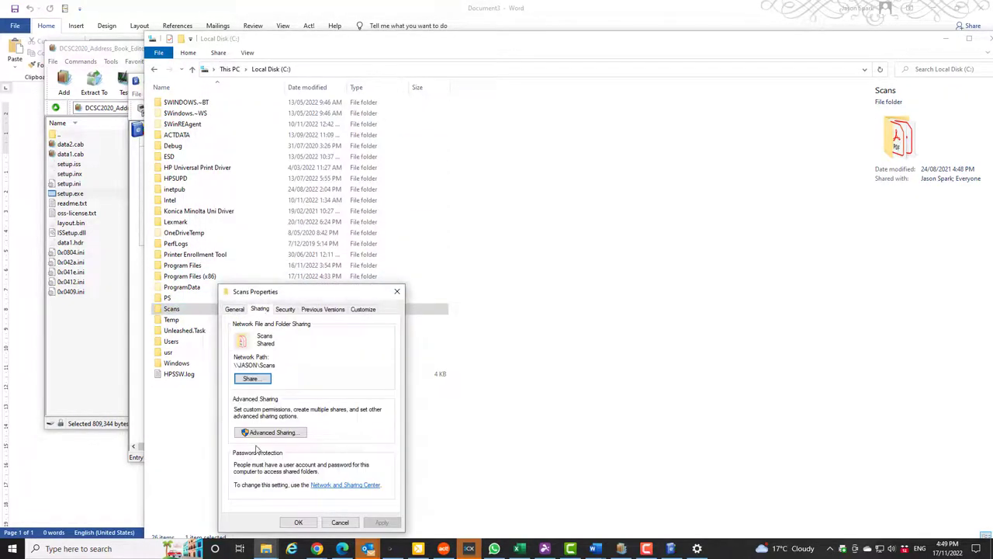
left_click(270, 431)
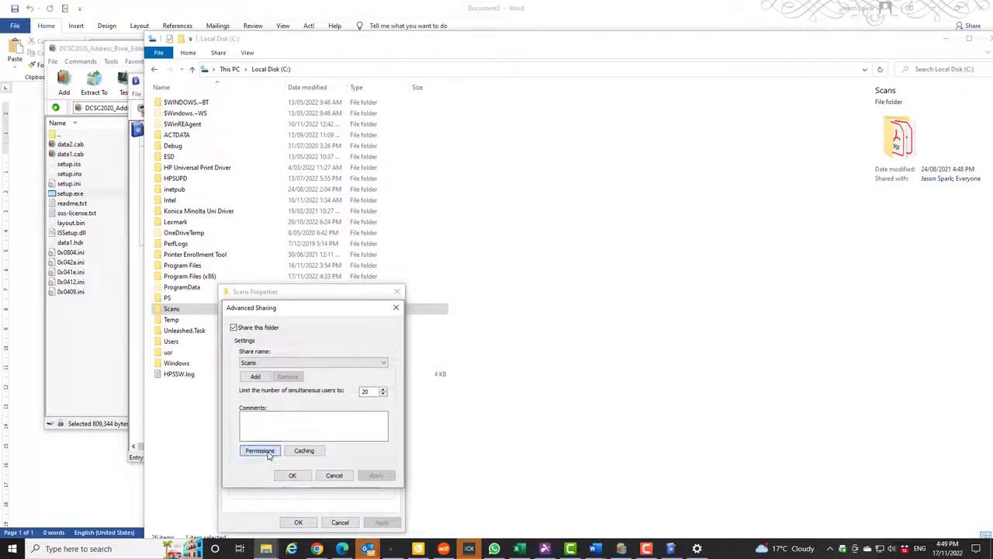
left_click(261, 451)
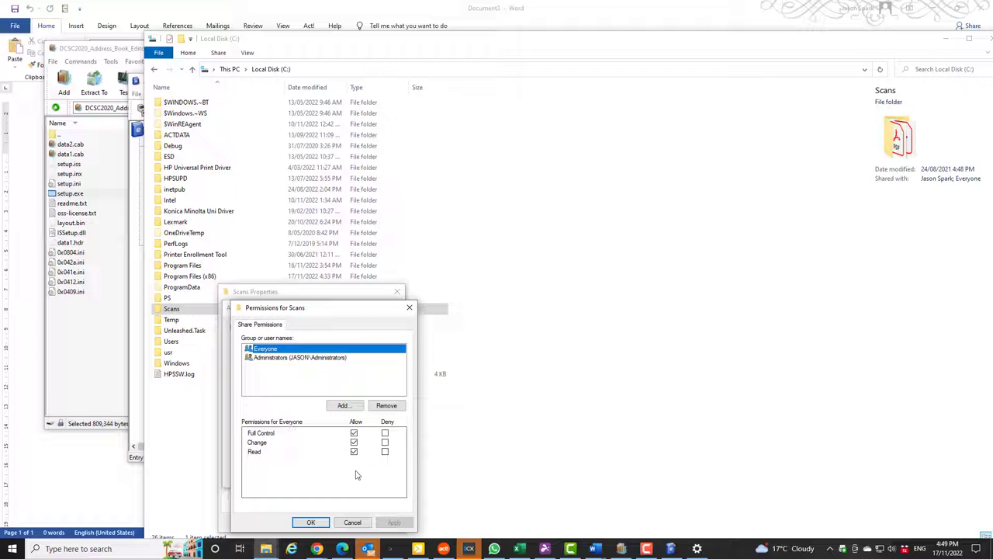
Add Everyone with Full Control to the share, apply it and return to the editor
left_click(342, 406)
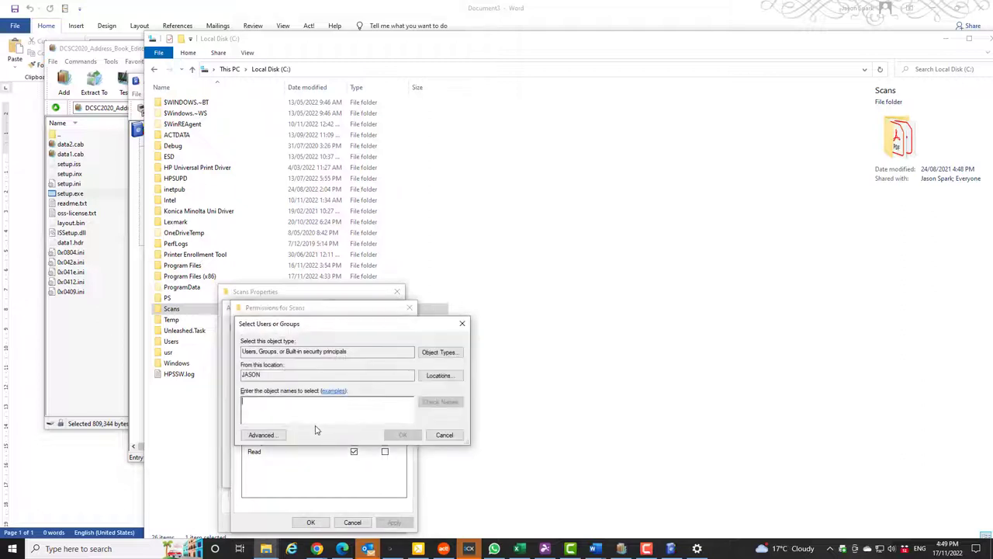
type("Everyone")
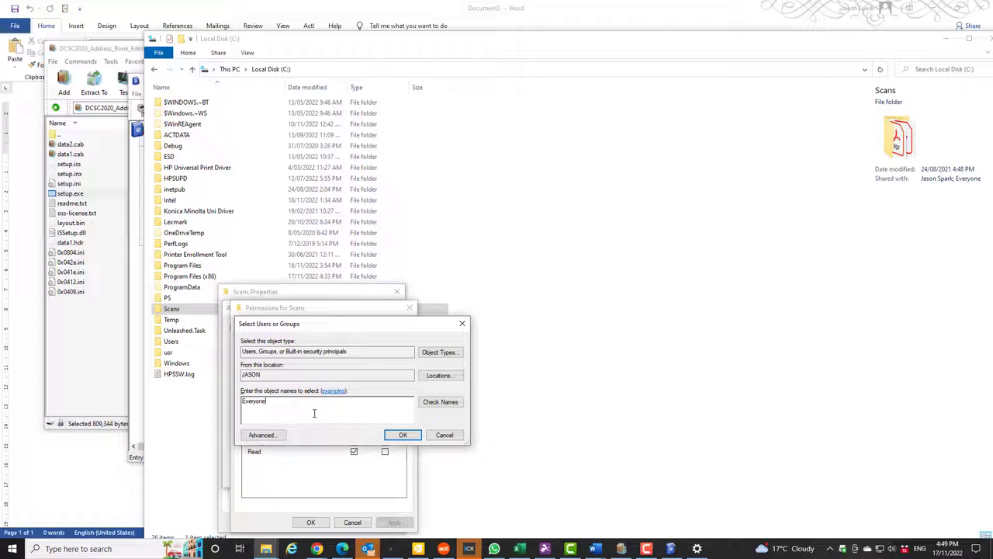
left_click(402, 434)
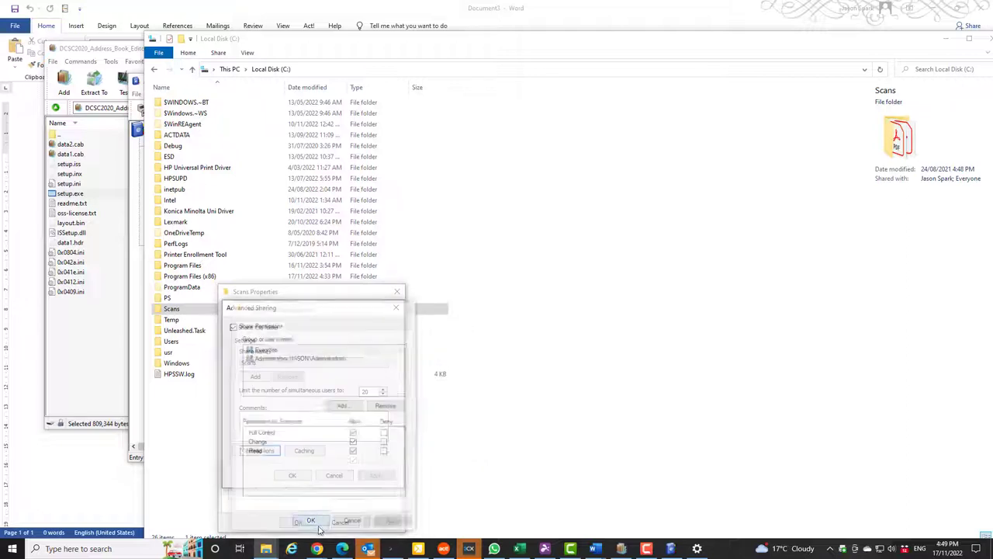
left_click(292, 475)
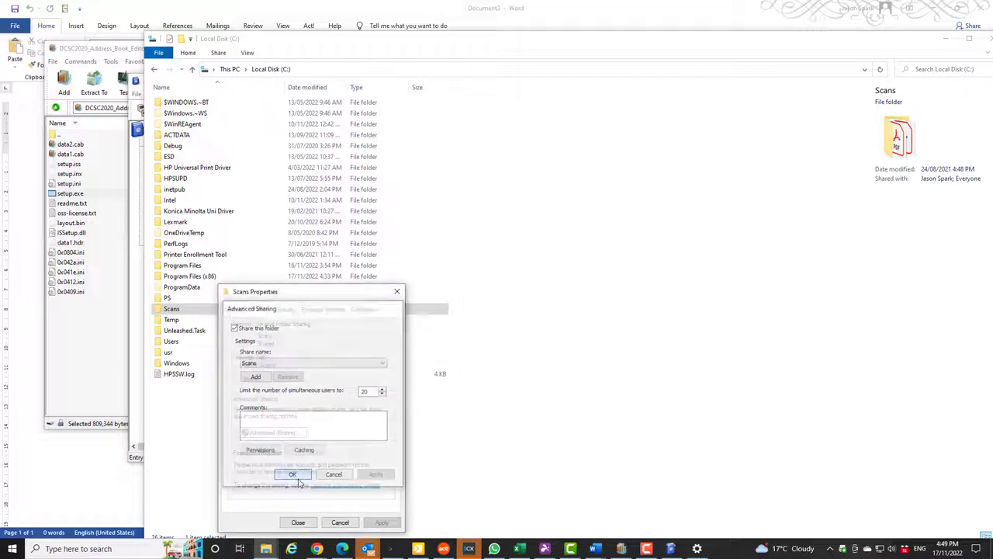
left_click(291, 475)
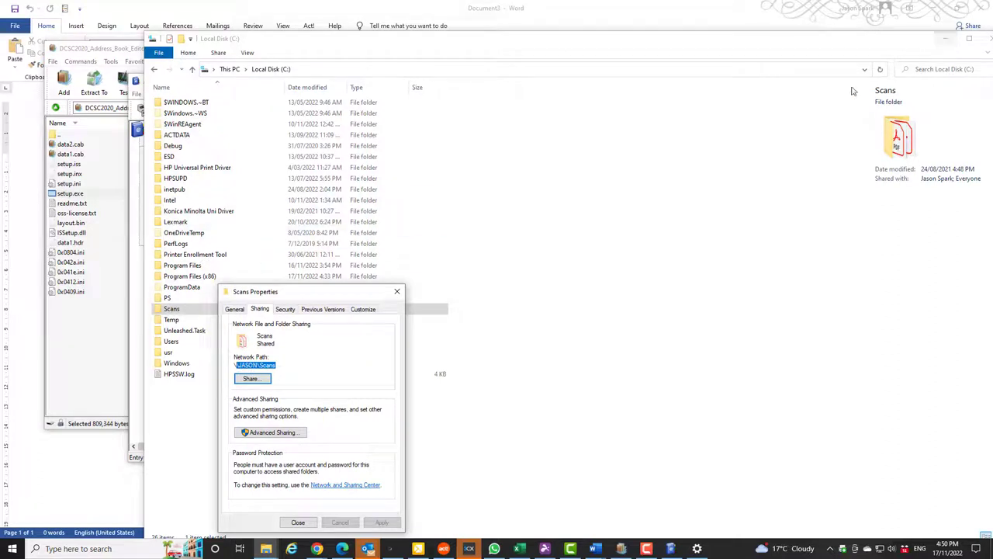
left_click(298, 522)
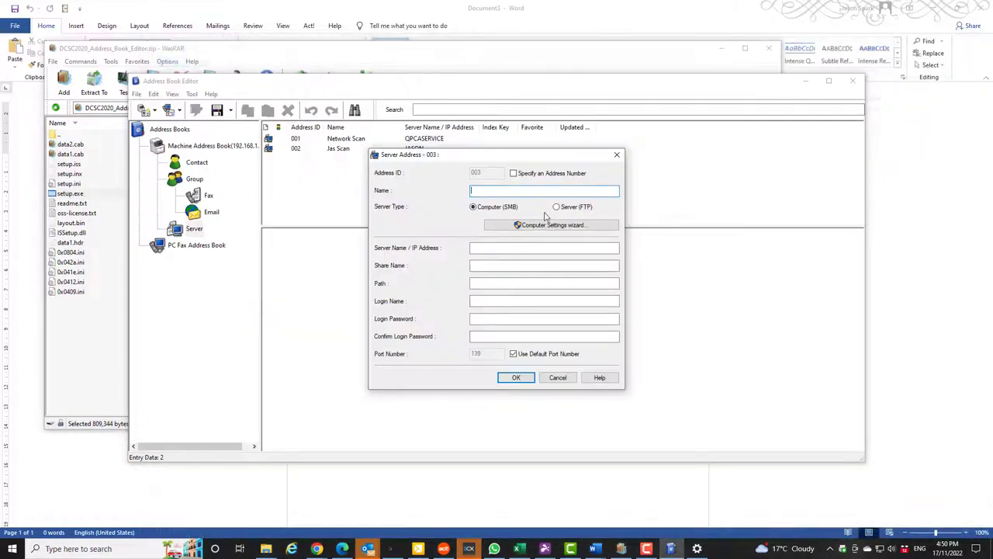
mouse_move(553, 226)
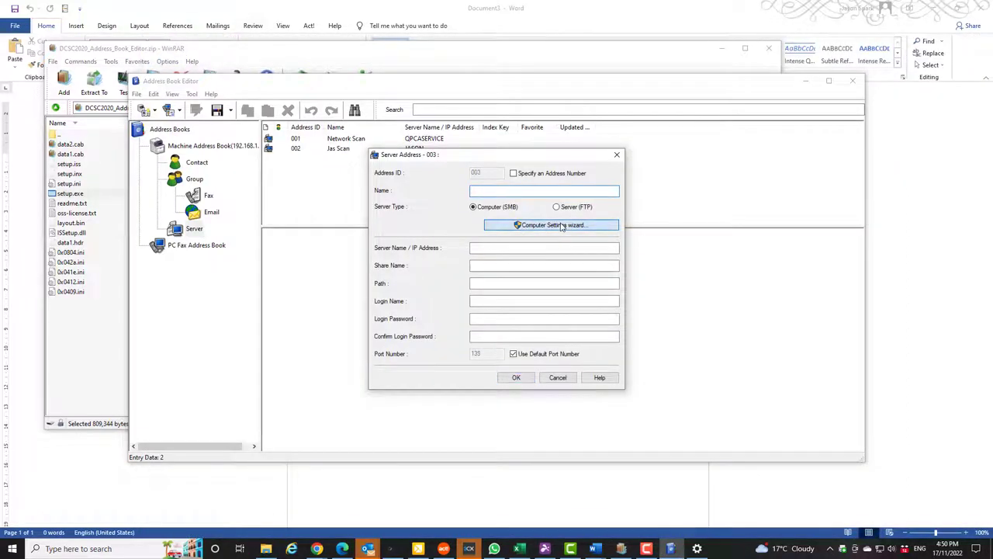
In the Computer Settings wizard, browse to C:\Scans as the scan save folder
left_click(553, 223)
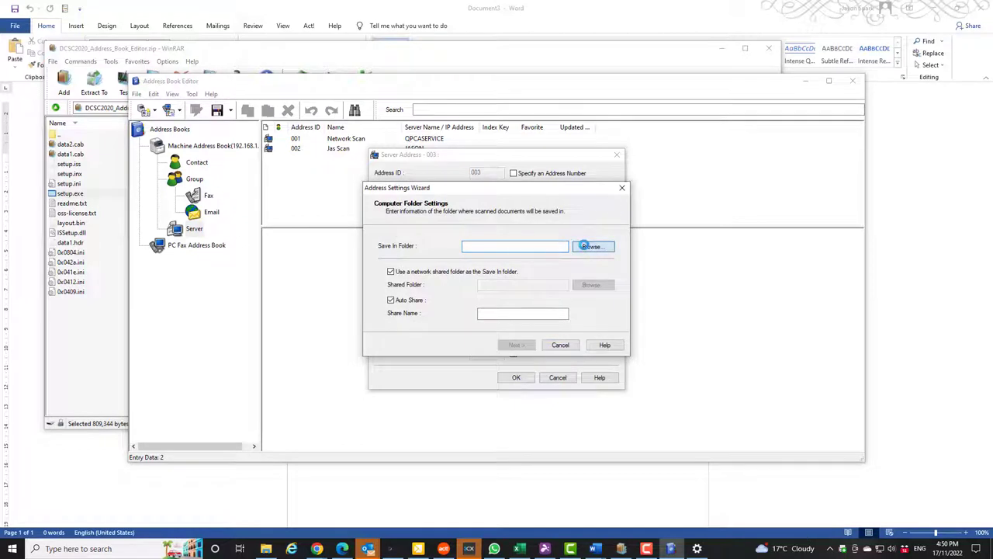
left_click(592, 245)
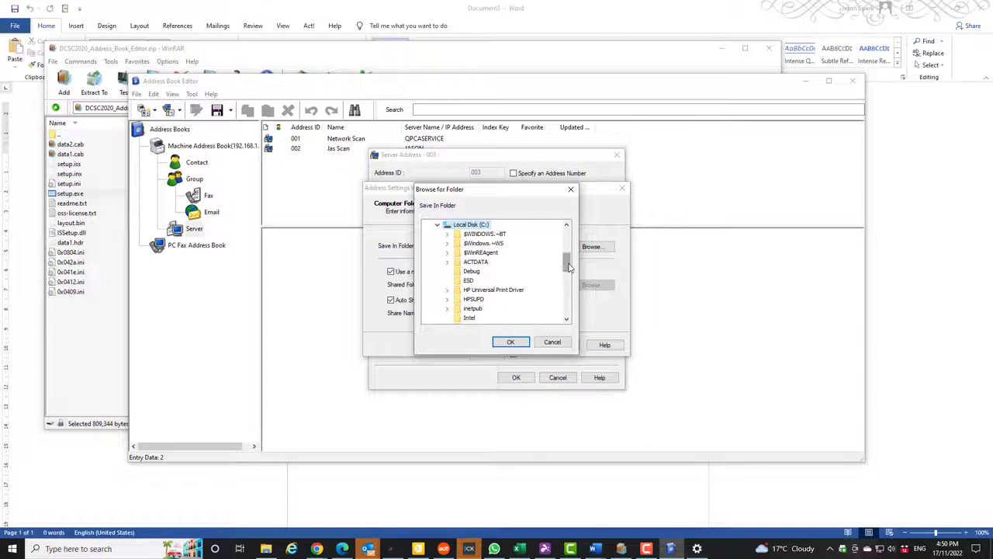
scroll("down", 3)
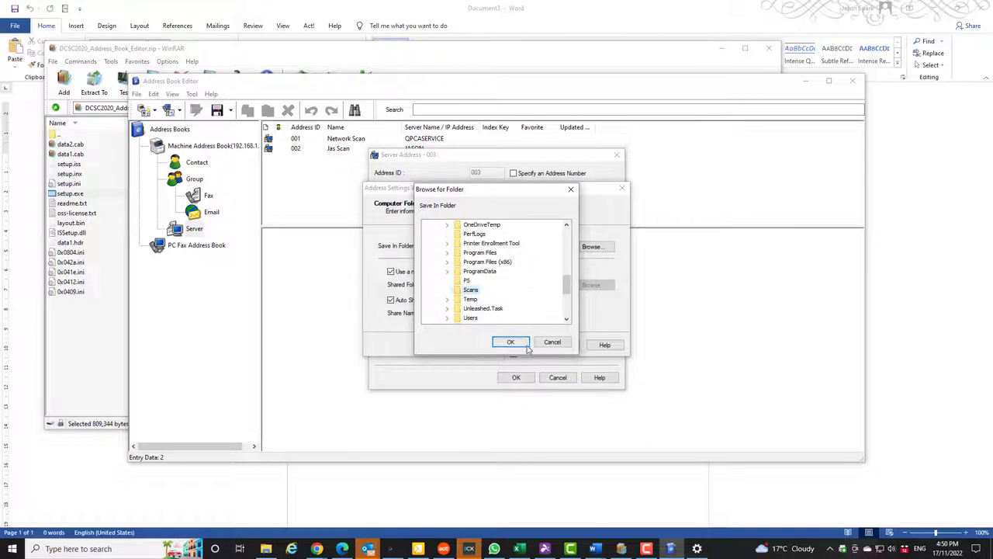
left_click(511, 342)
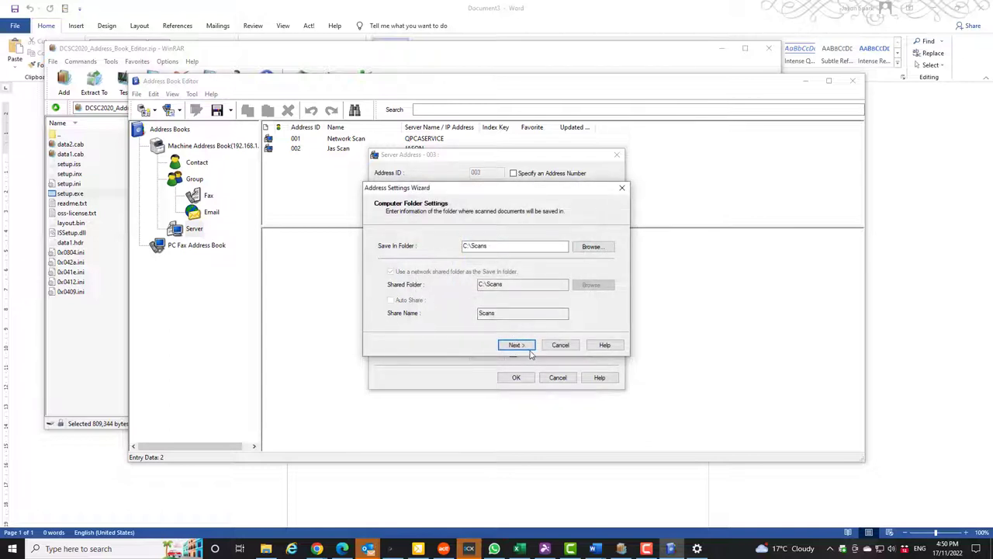
left_click(515, 345)
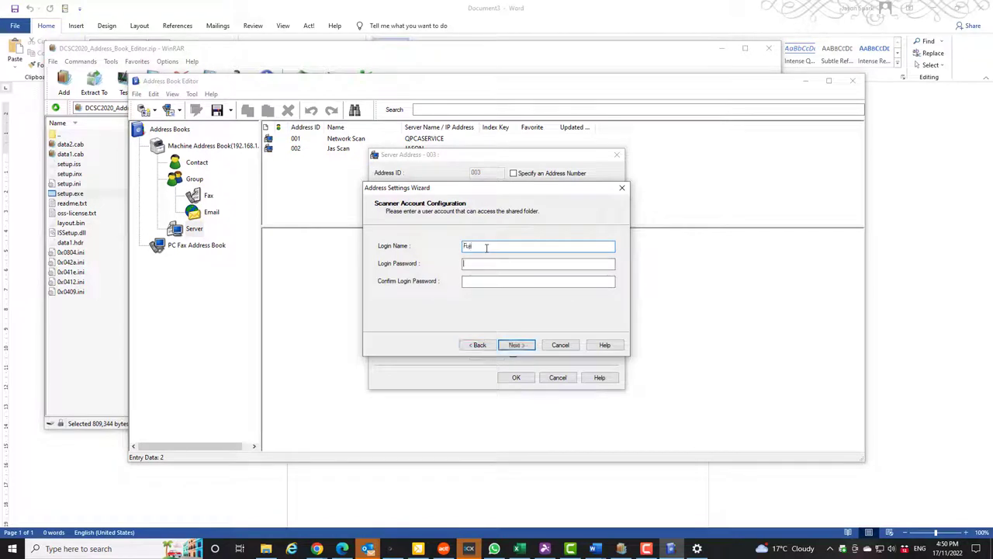
Enter and confirm the Fuji login password and finish, filling server JASON and share Scans
type("••••••")
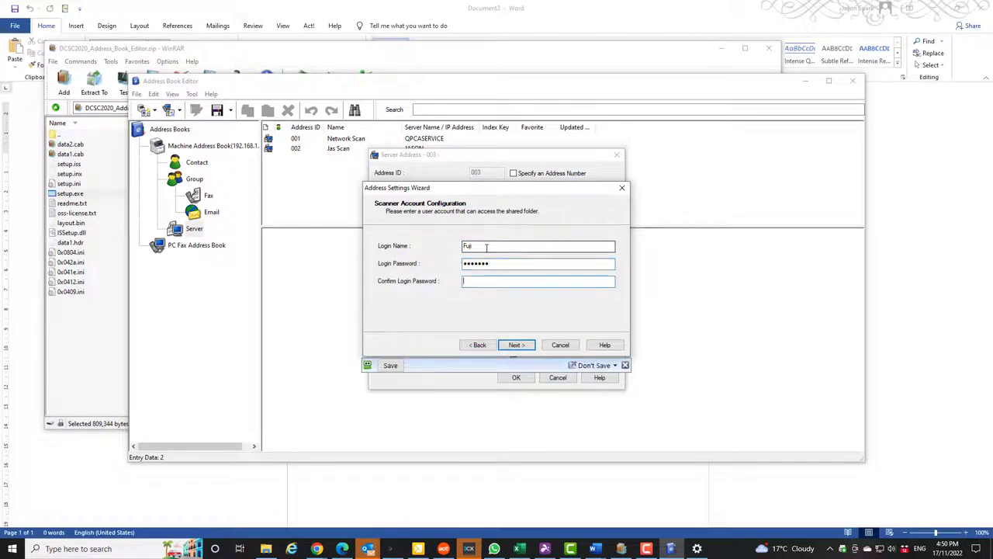
type("••••••")
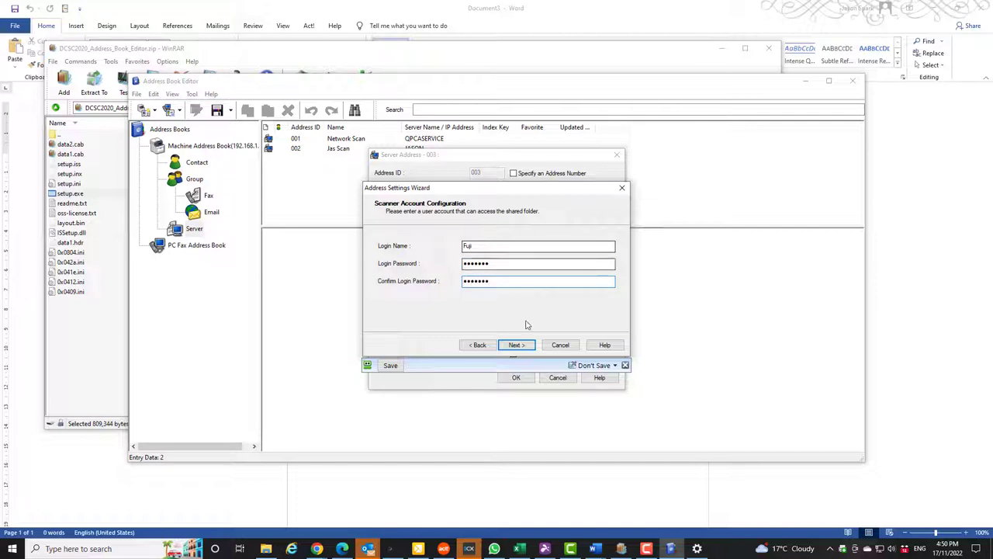
left_click(515, 344)
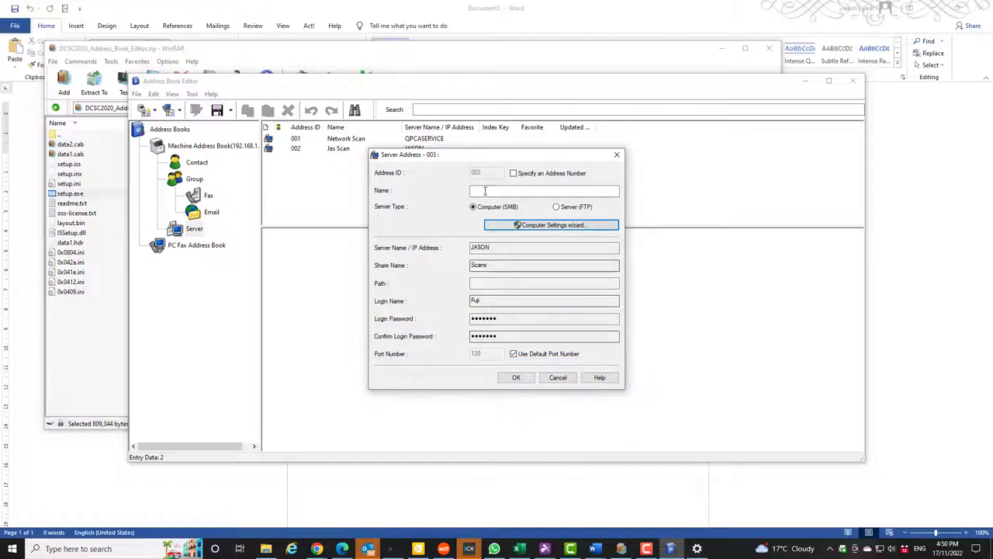
After the missing-name warning, name the entry Fuji Scans and save it as entry 003
left_click(515, 377)
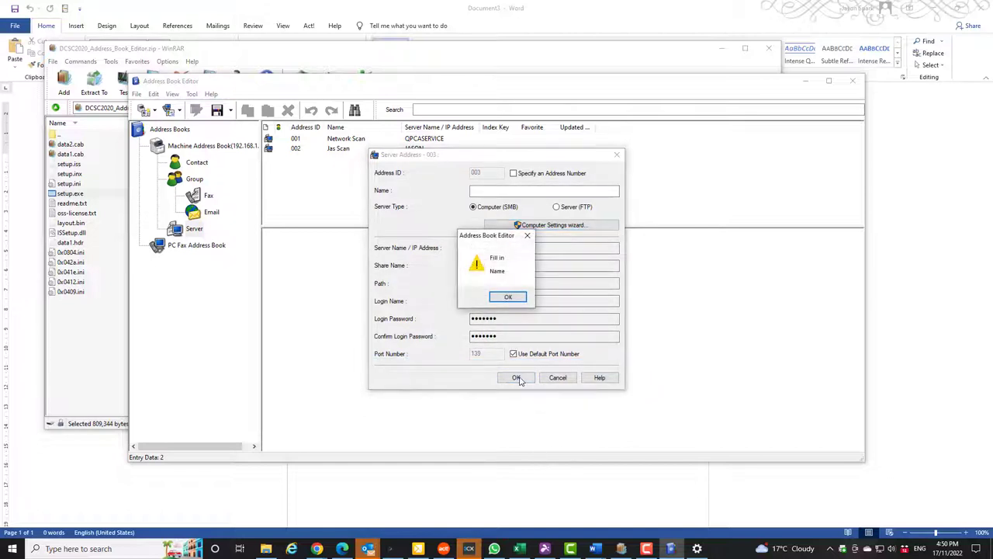
left_click(509, 297)
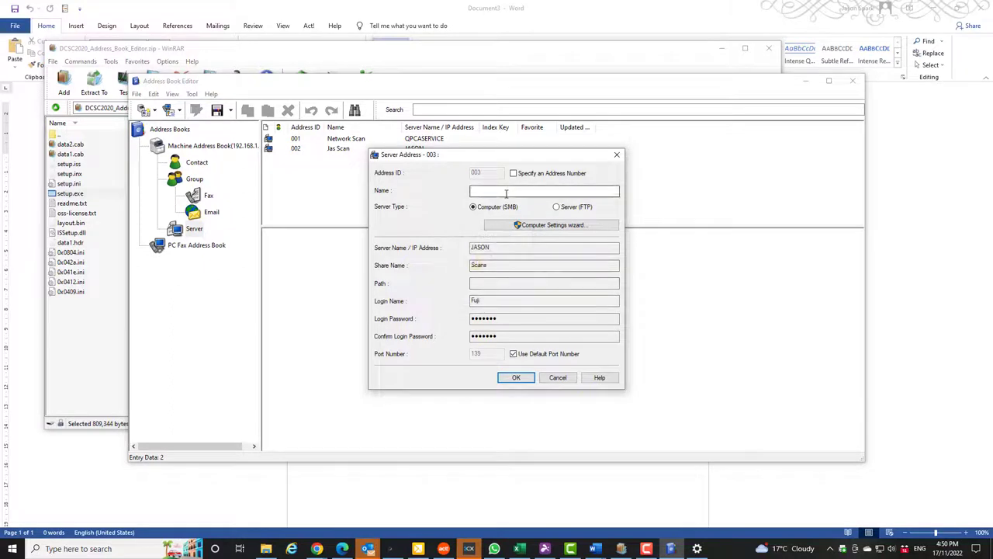
type("F")
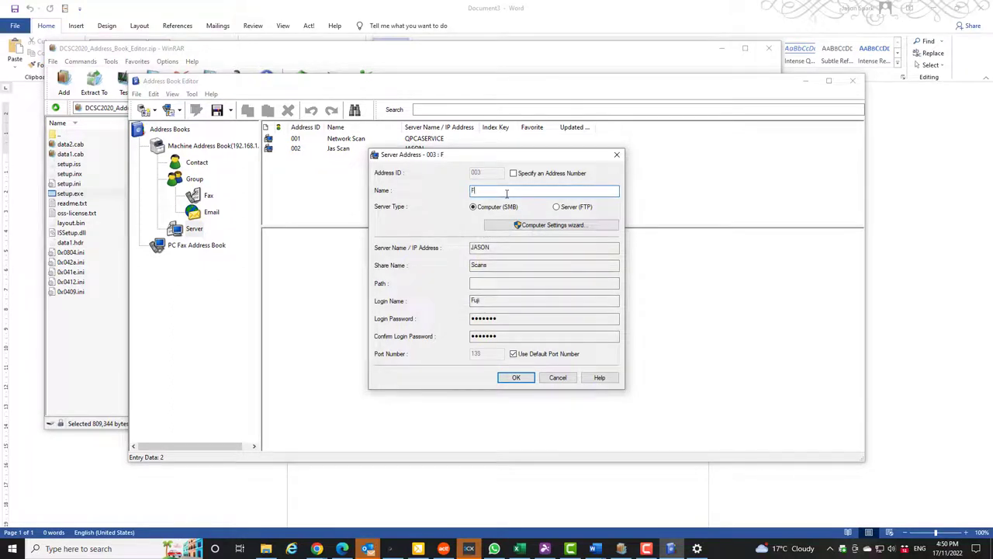
type("uji Scans")
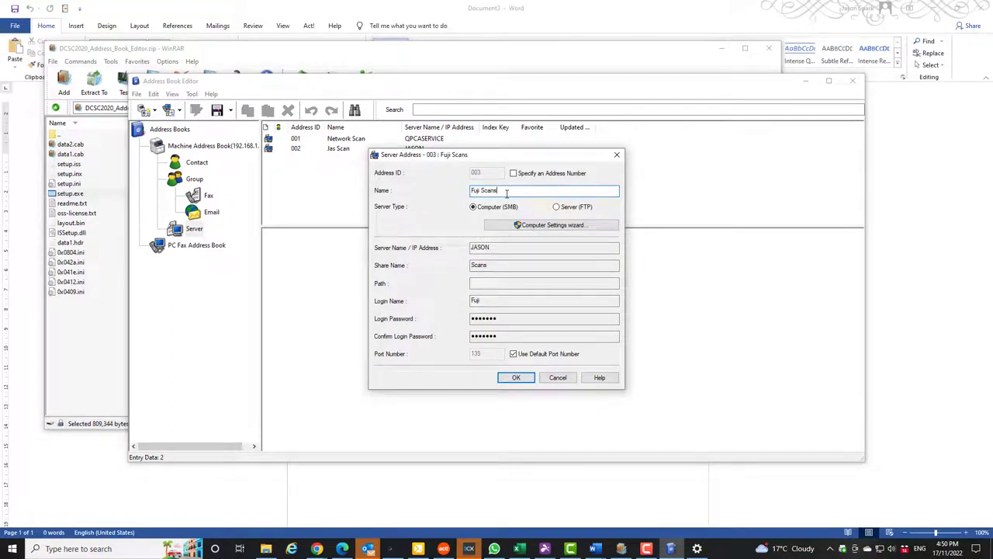
left_click(515, 378)
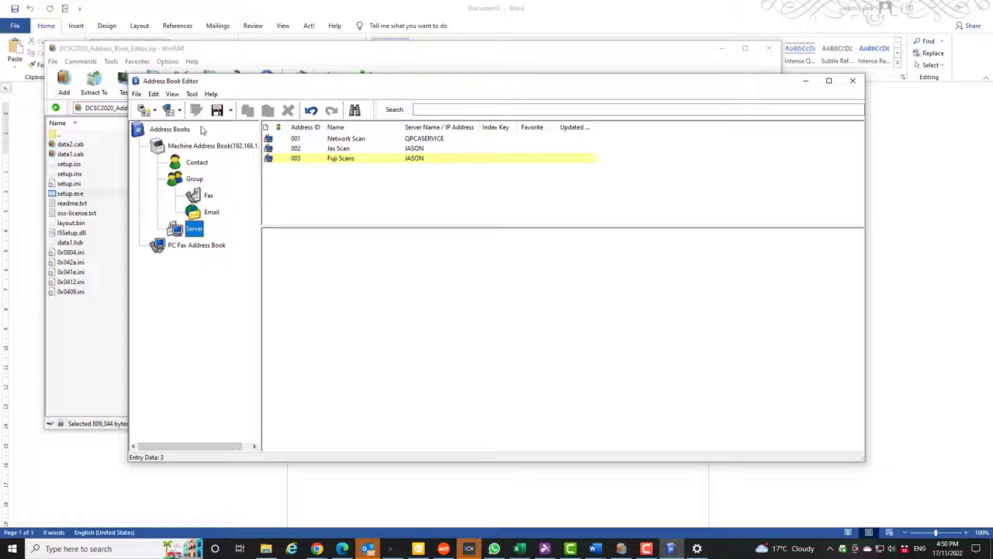
left_click(425, 290)
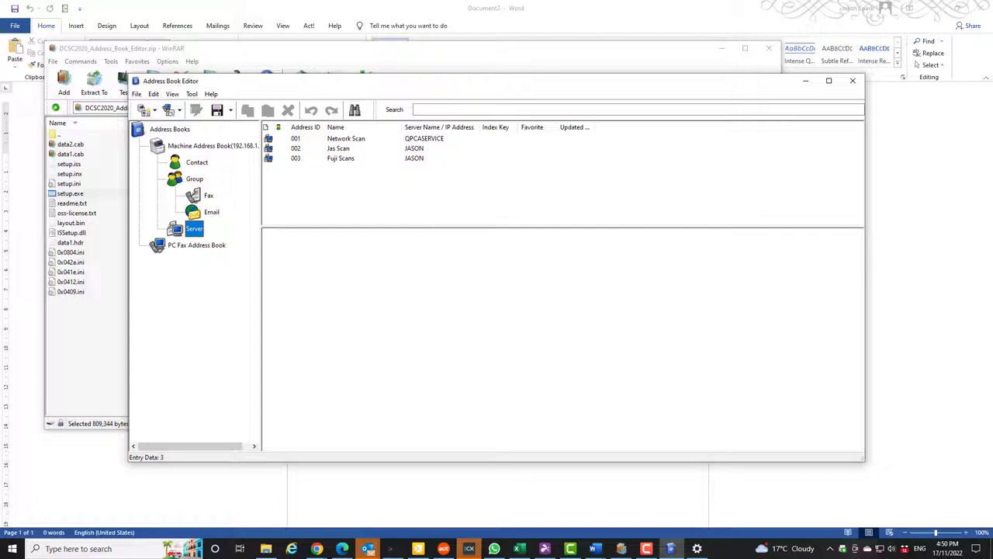
mouse_move(500, 270)
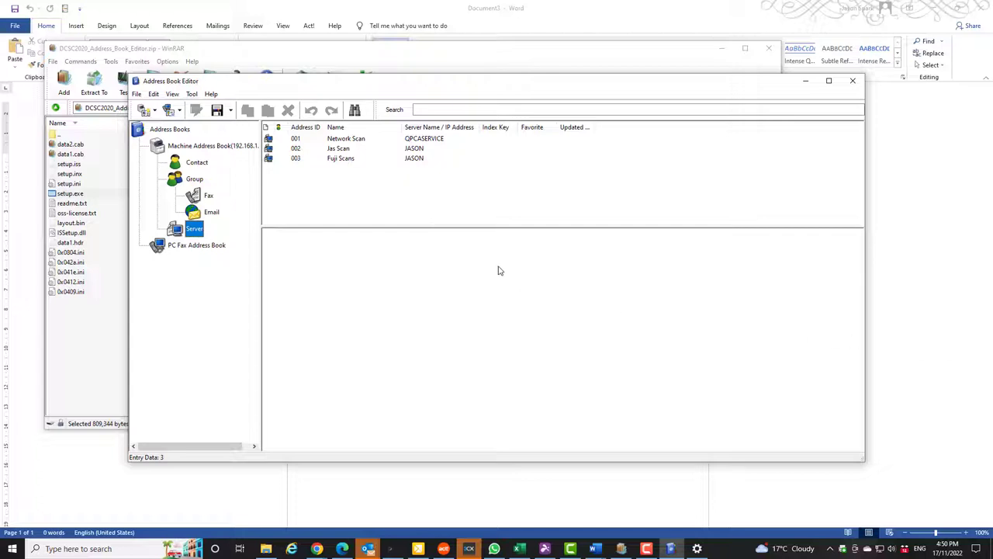
mouse_move(527, 261)
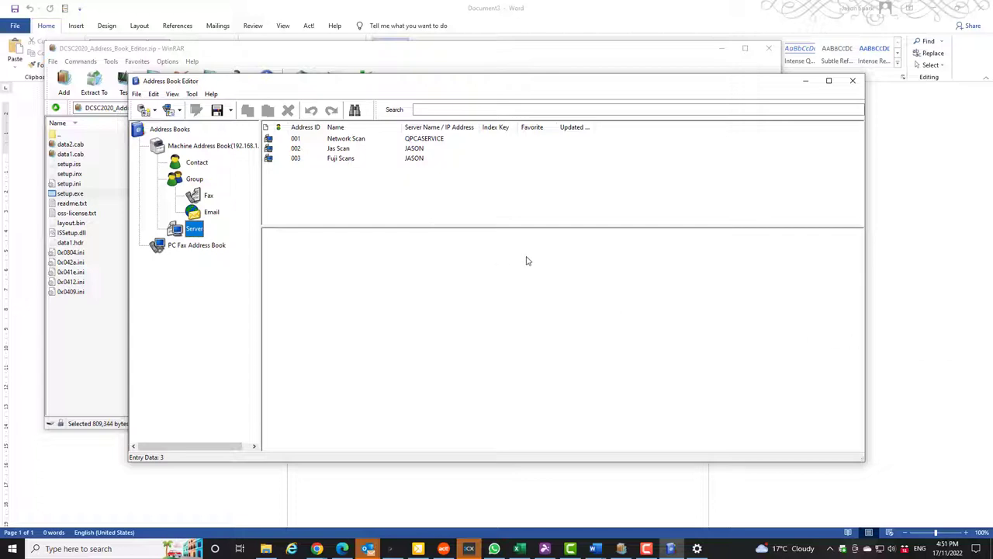